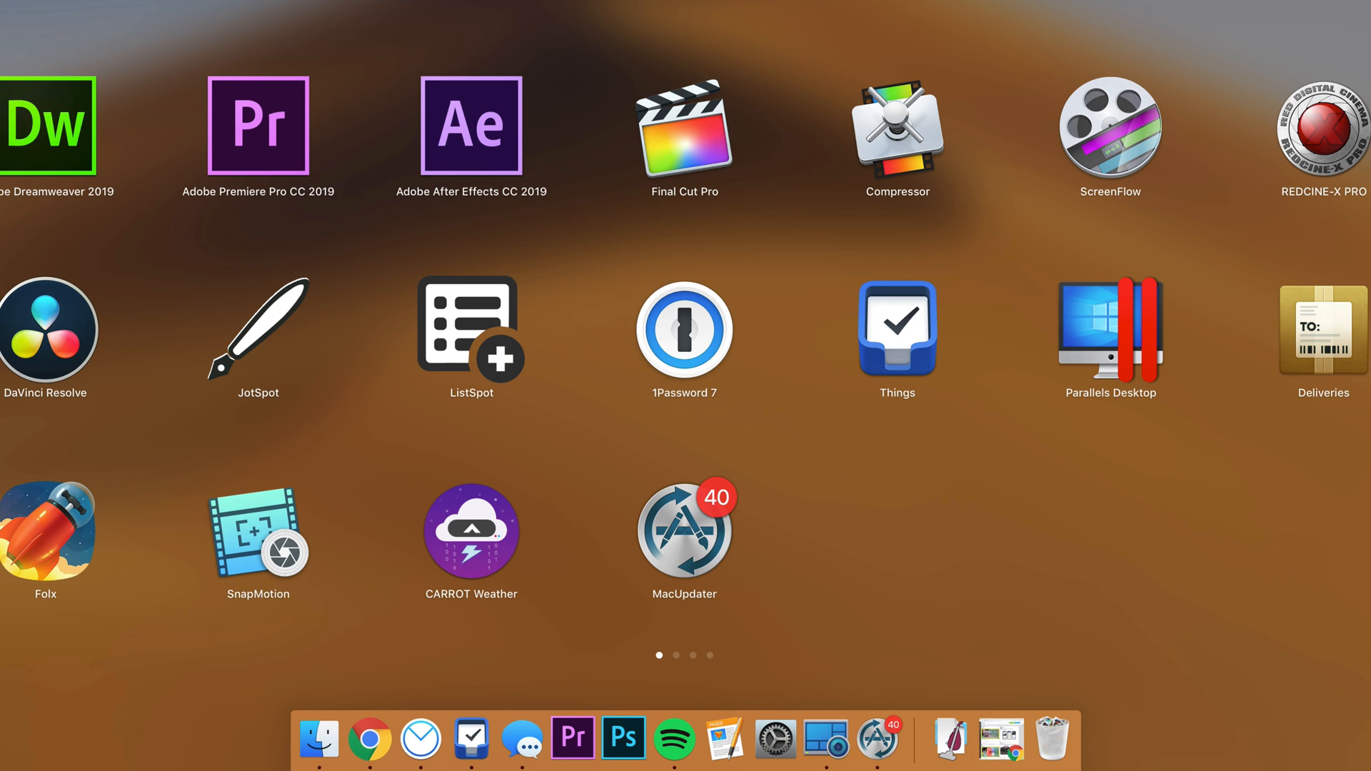
Step: Launch MacUpdater from Launchpad to list 64 apps, 40 with updates available
click(684, 516)
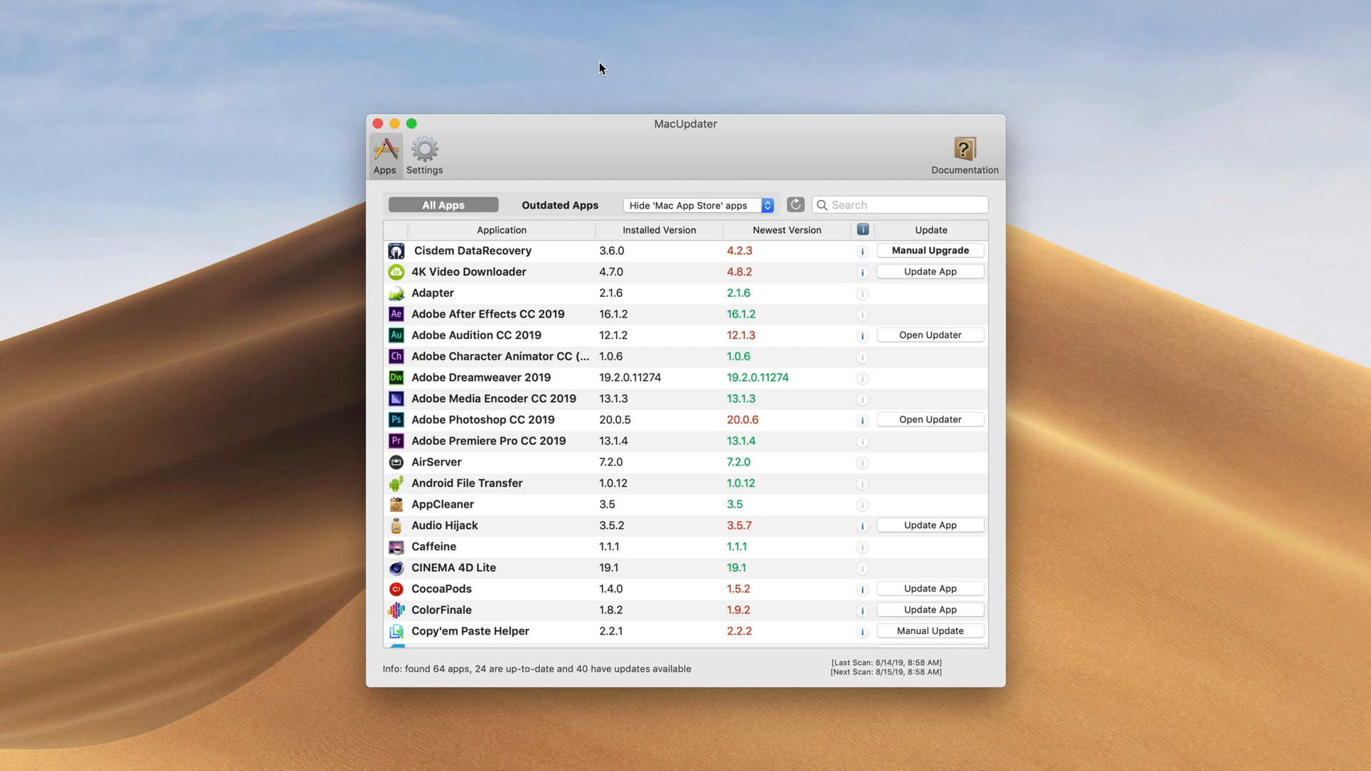
mouse_move(981, 332)
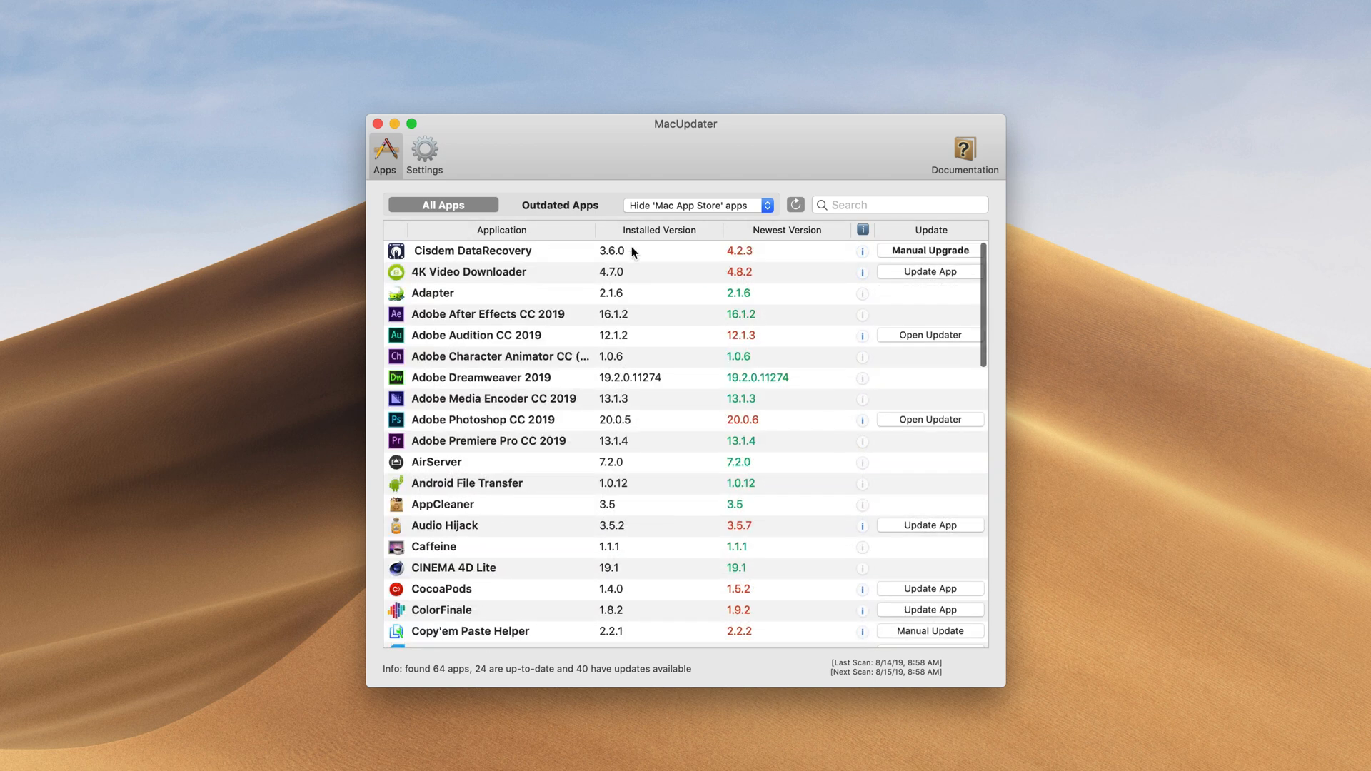
scroll(down, 3)
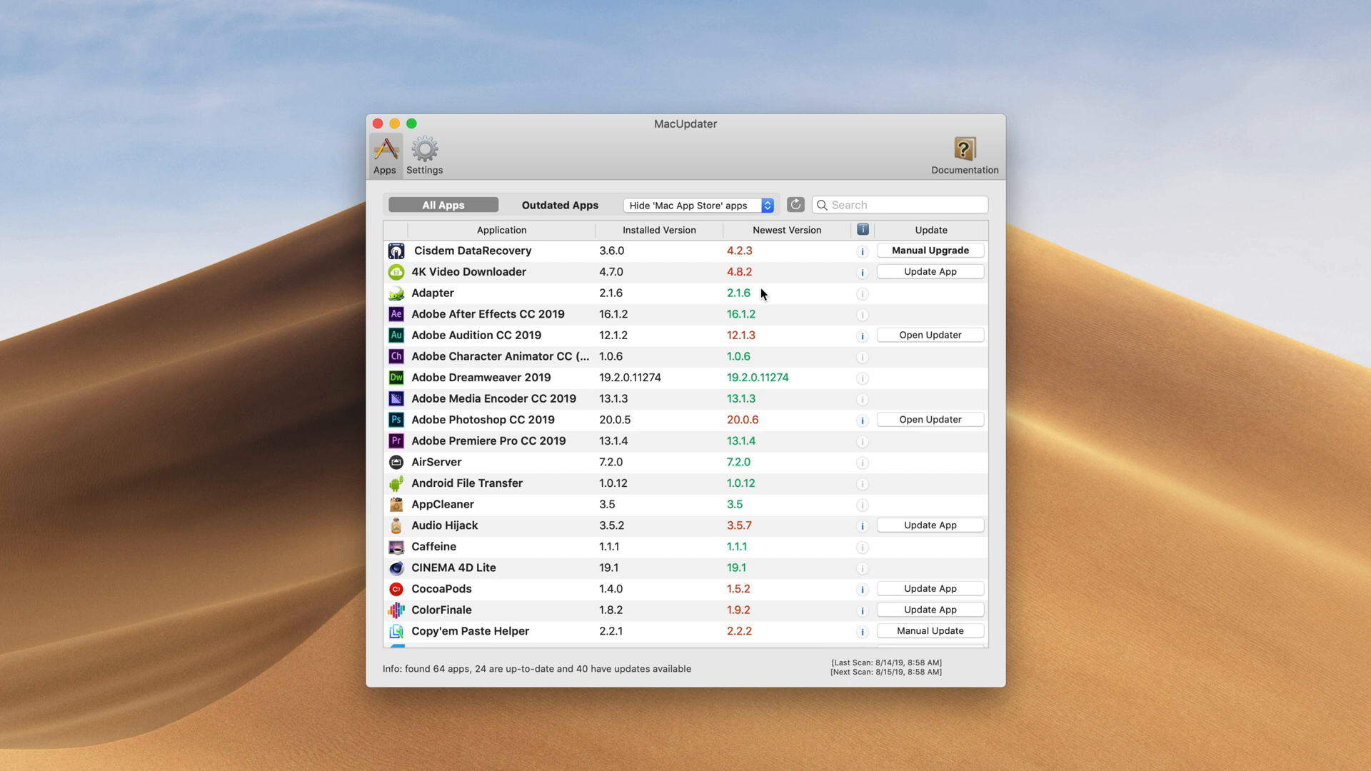
mouse_move(746, 308)
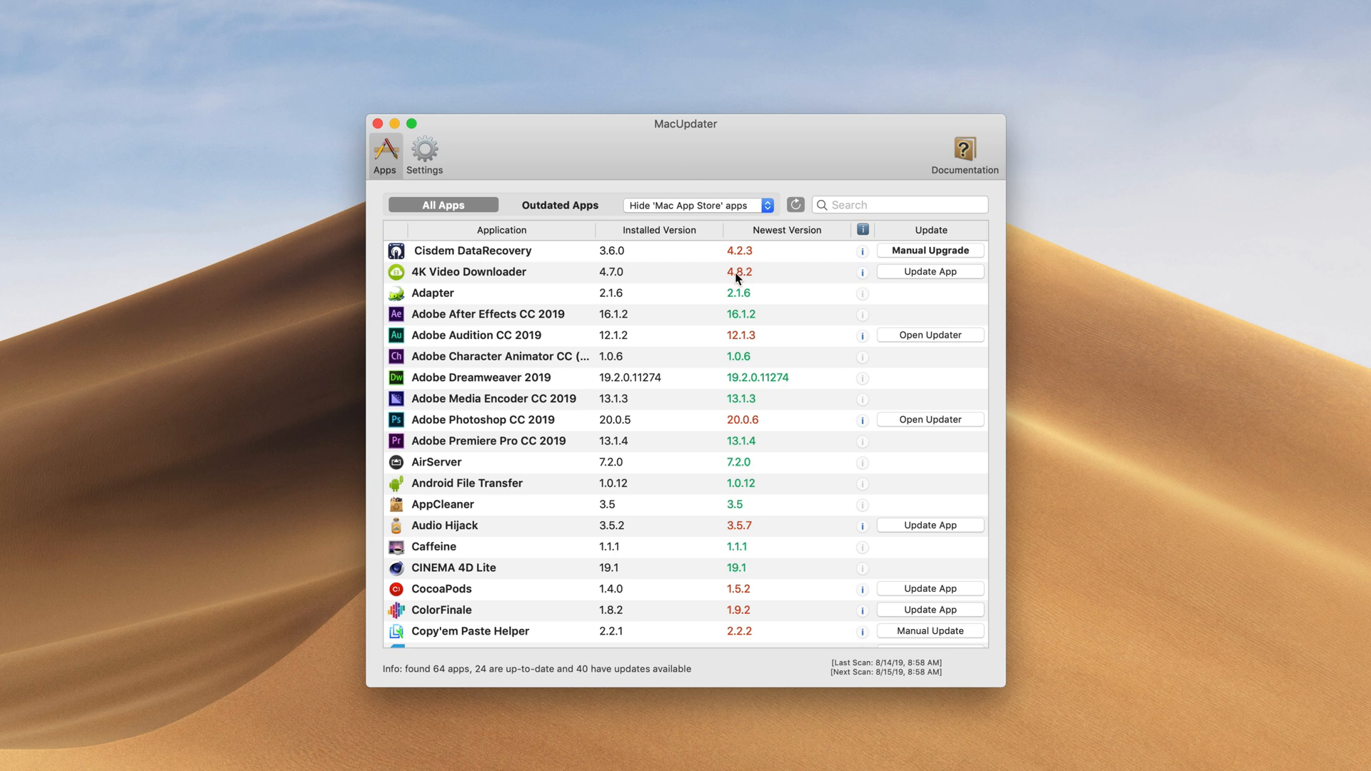
mouse_move(863, 336)
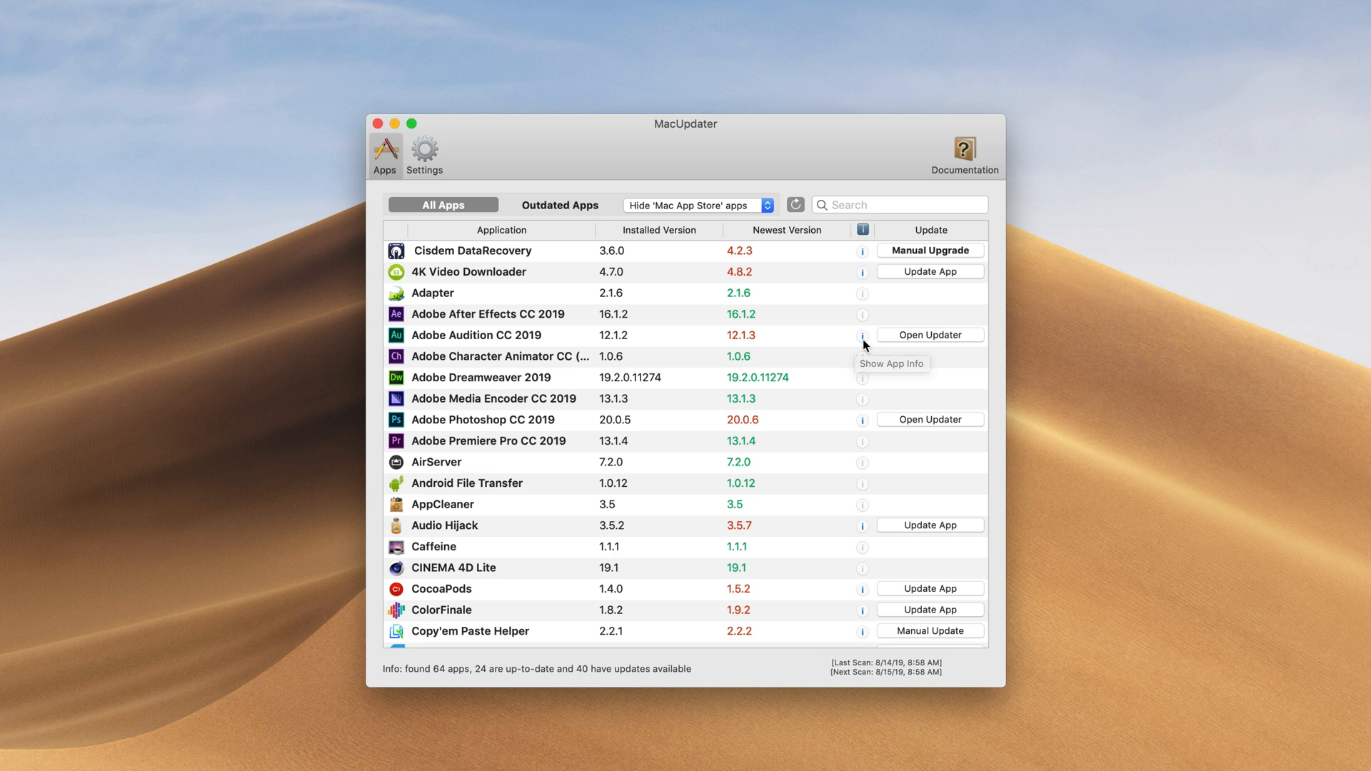
click(861, 334)
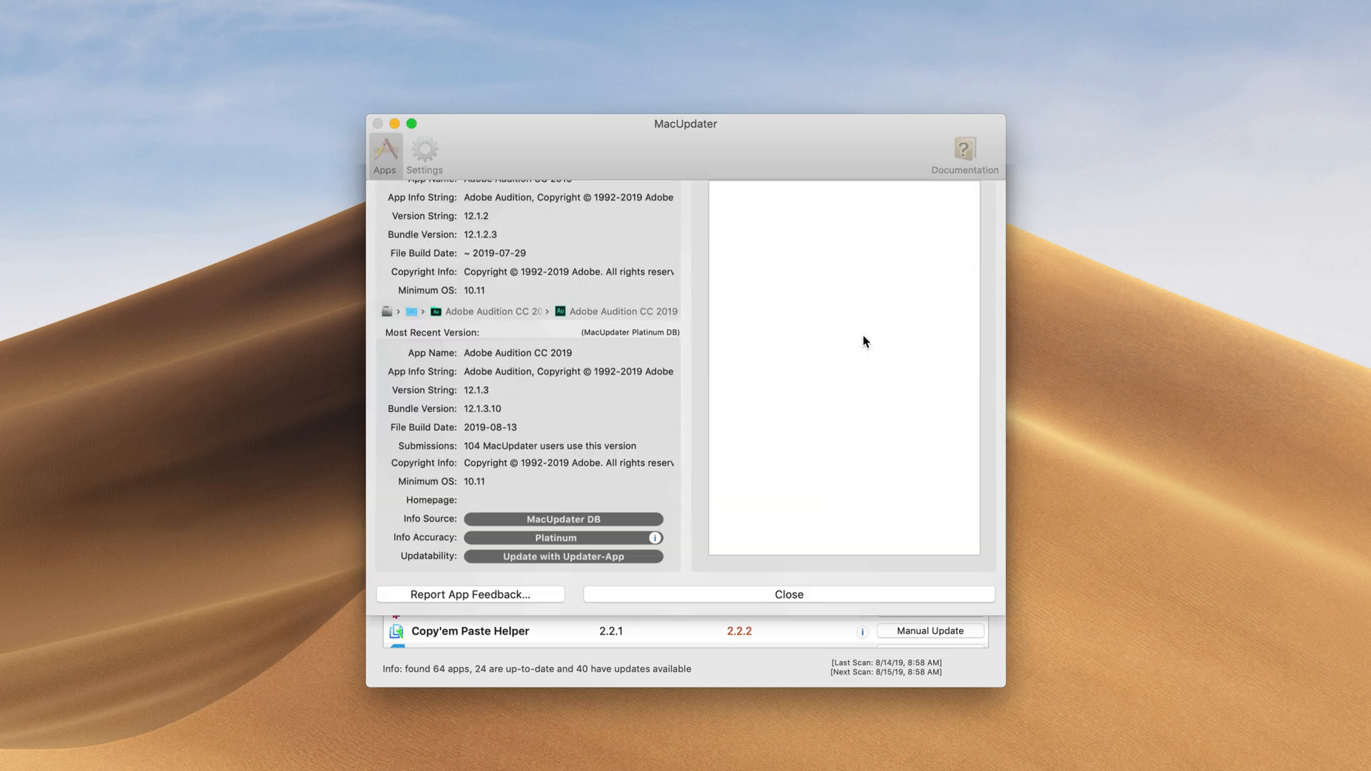
click(786, 594)
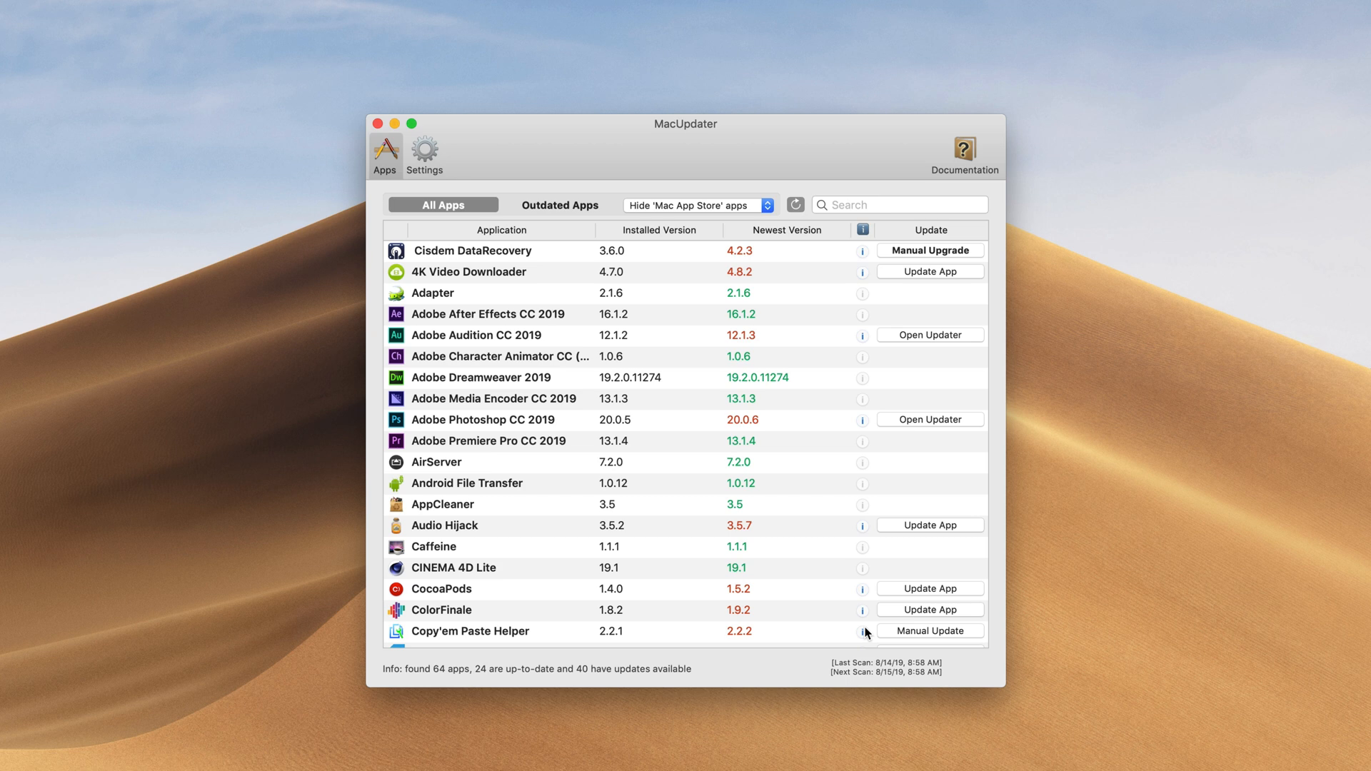
mouse_move(865, 632)
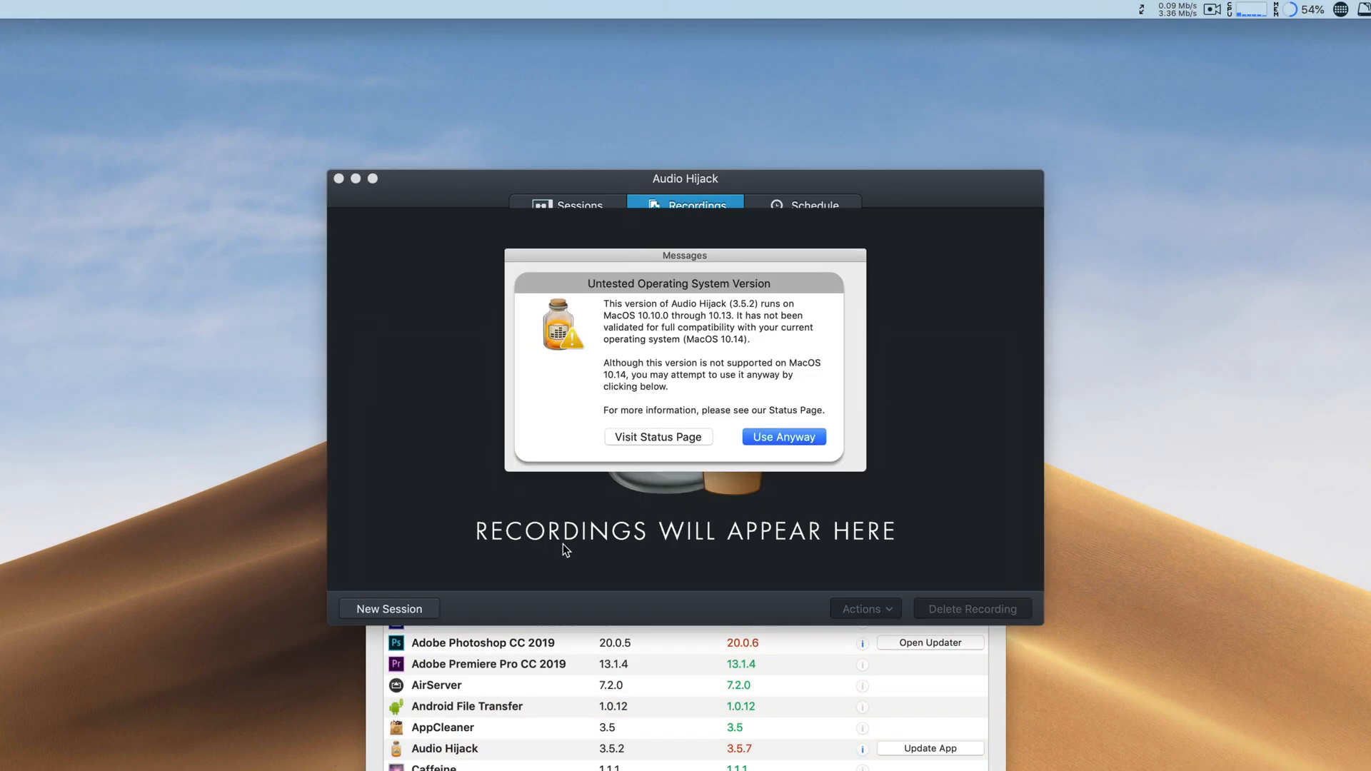
Step: Keep using Audio Hijack 3.5.2 despite the warning, decline its update, and view Sessions
click(783, 437)
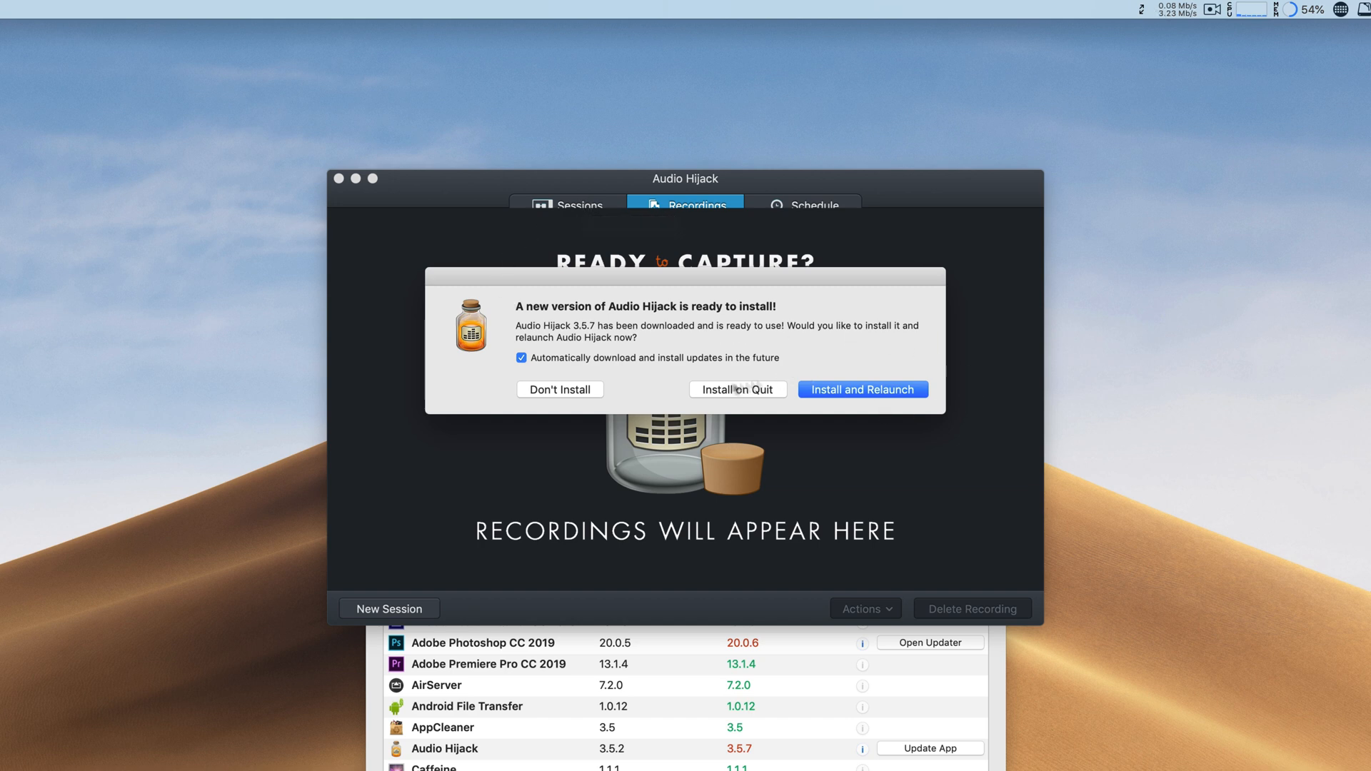
mouse_move(845, 411)
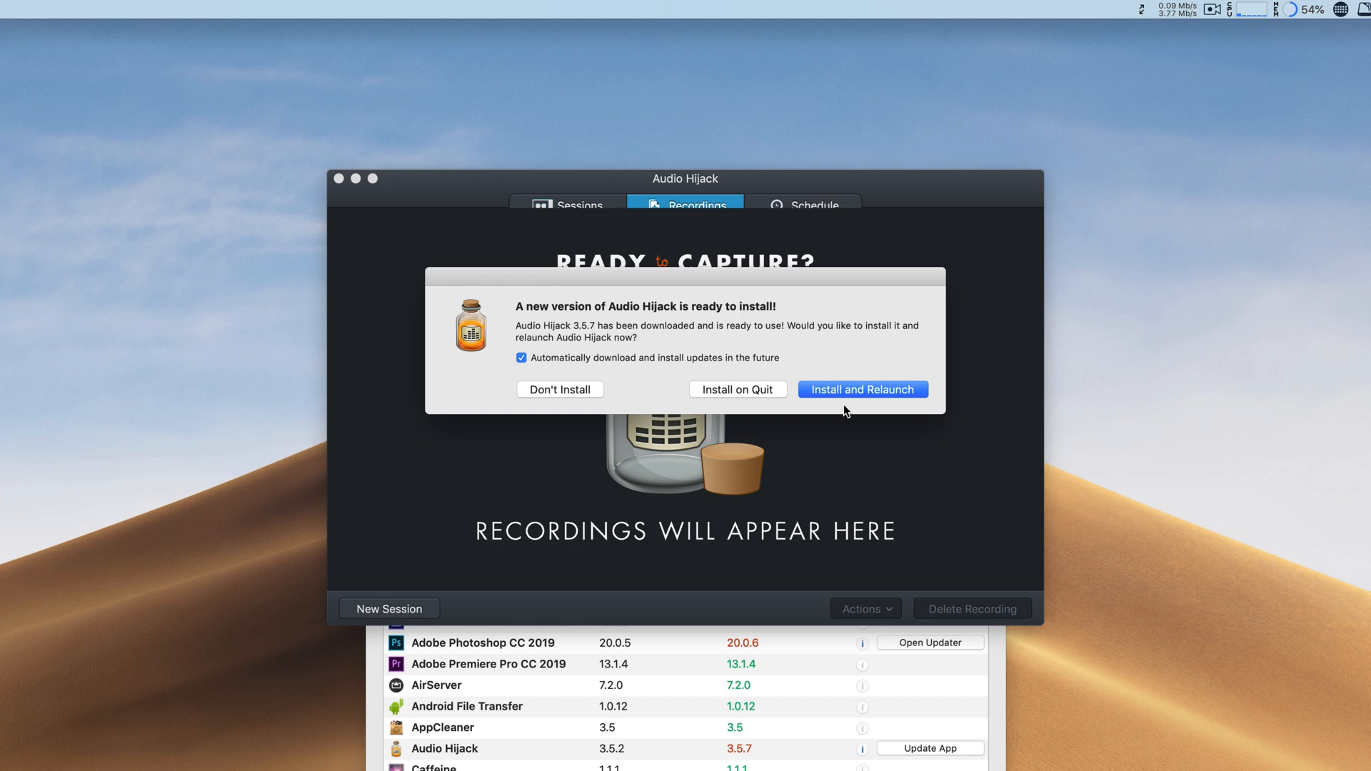
mouse_move(562, 389)
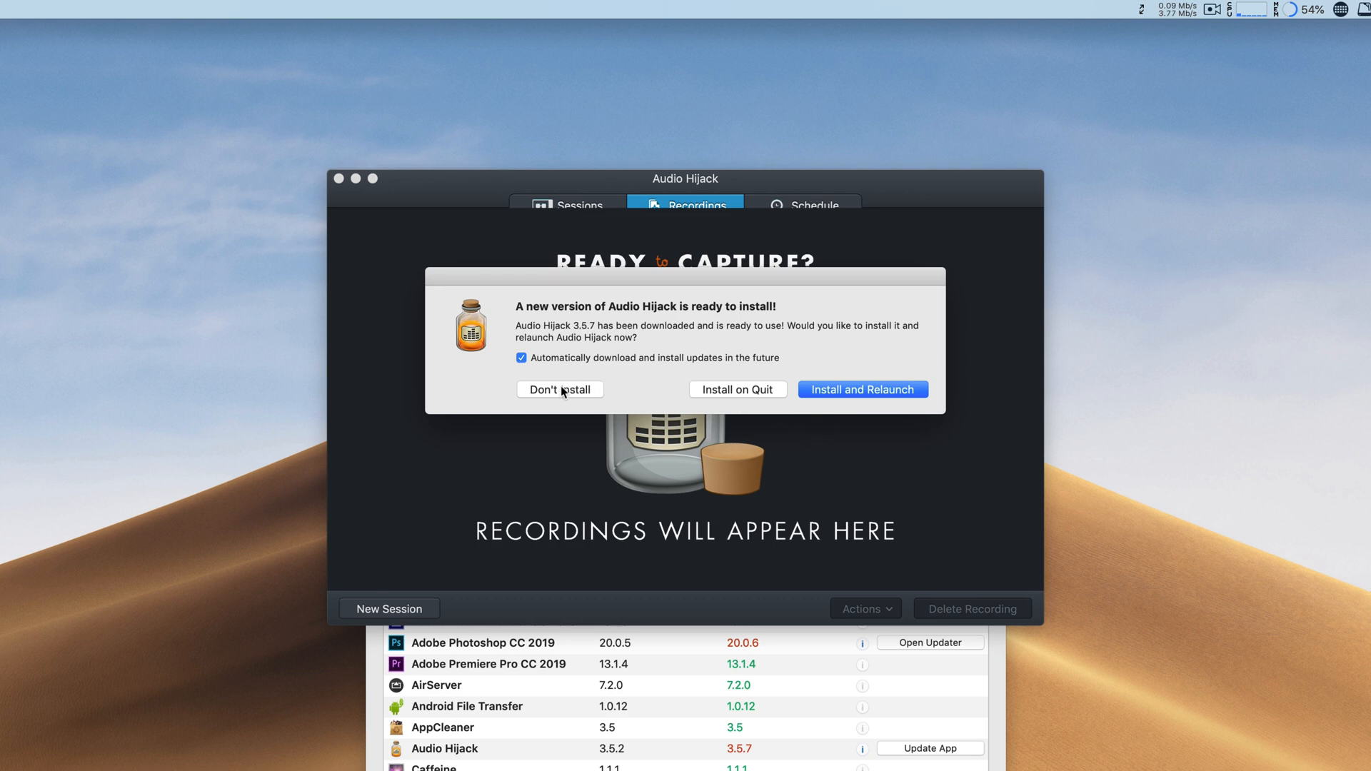
click(560, 388)
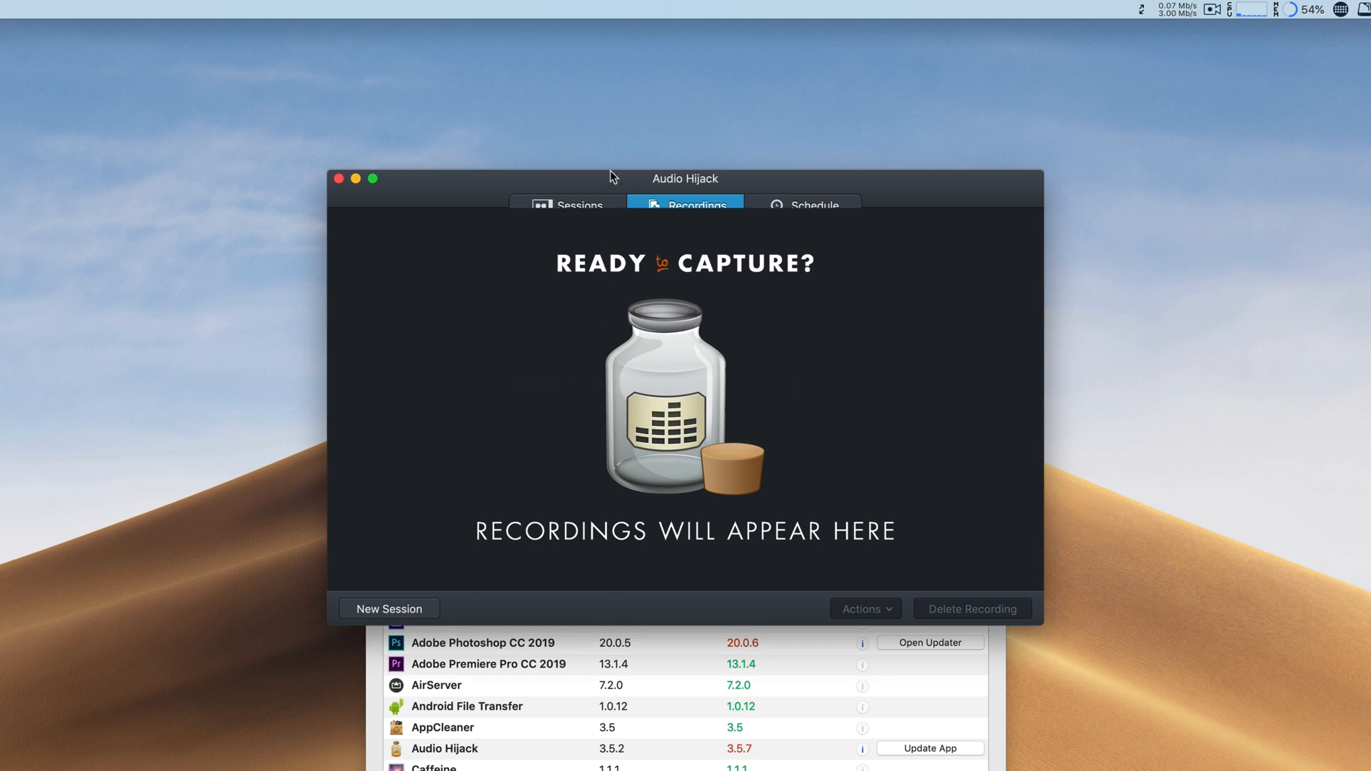
click(567, 204)
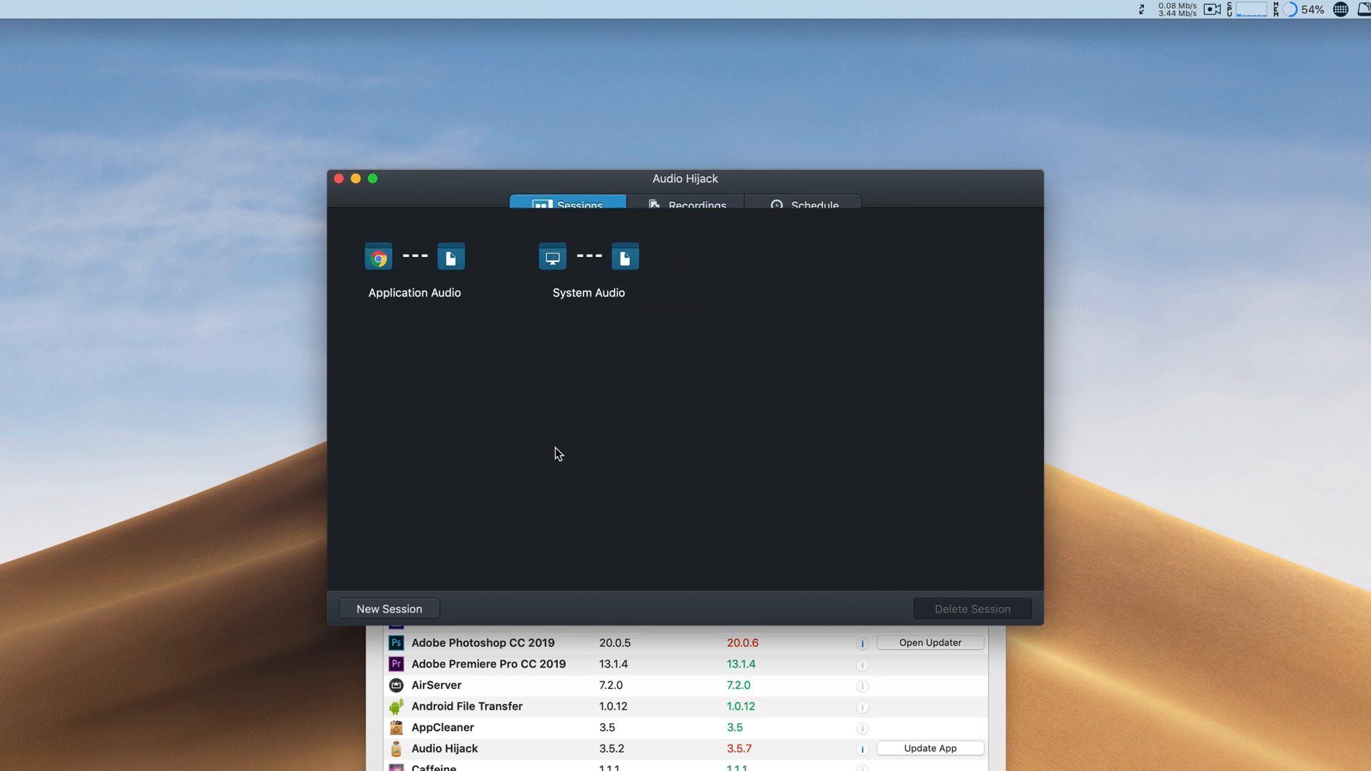
mouse_move(861, 207)
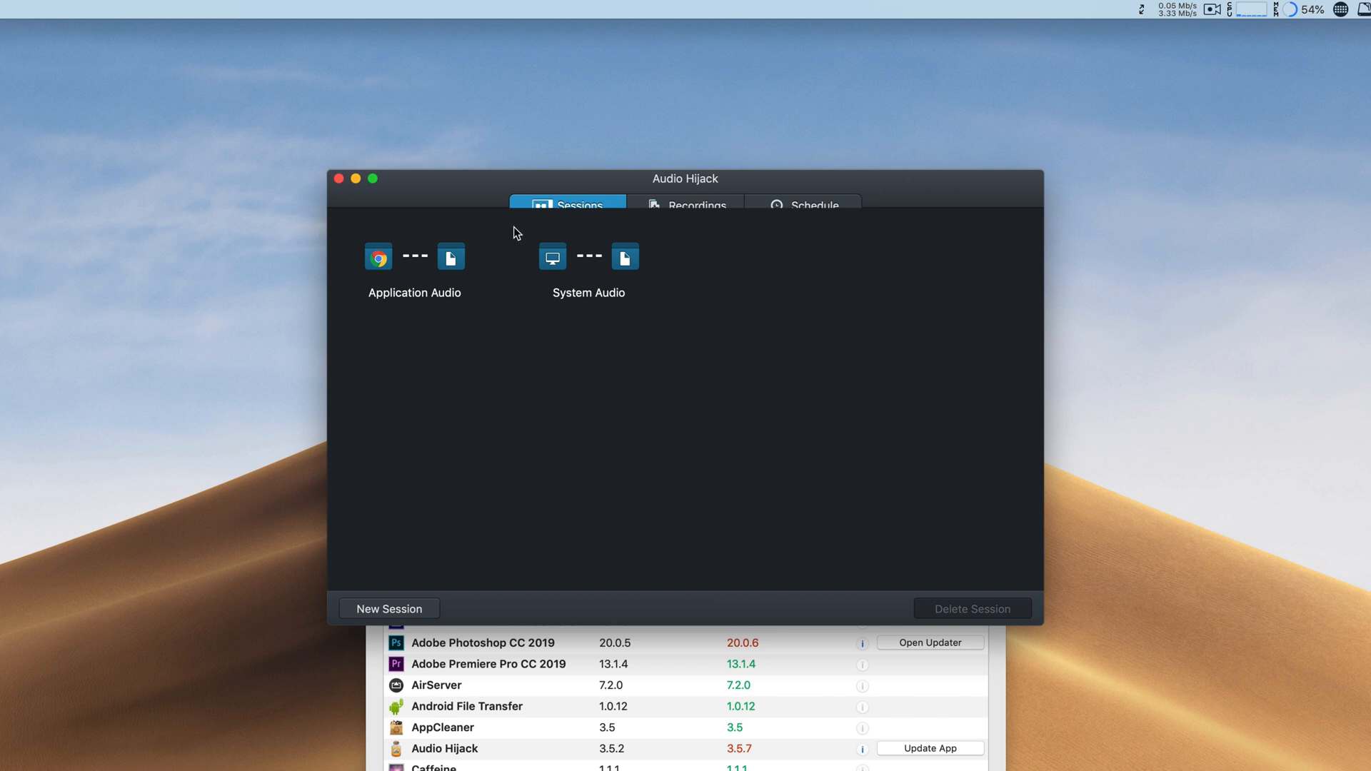
mouse_move(717, 609)
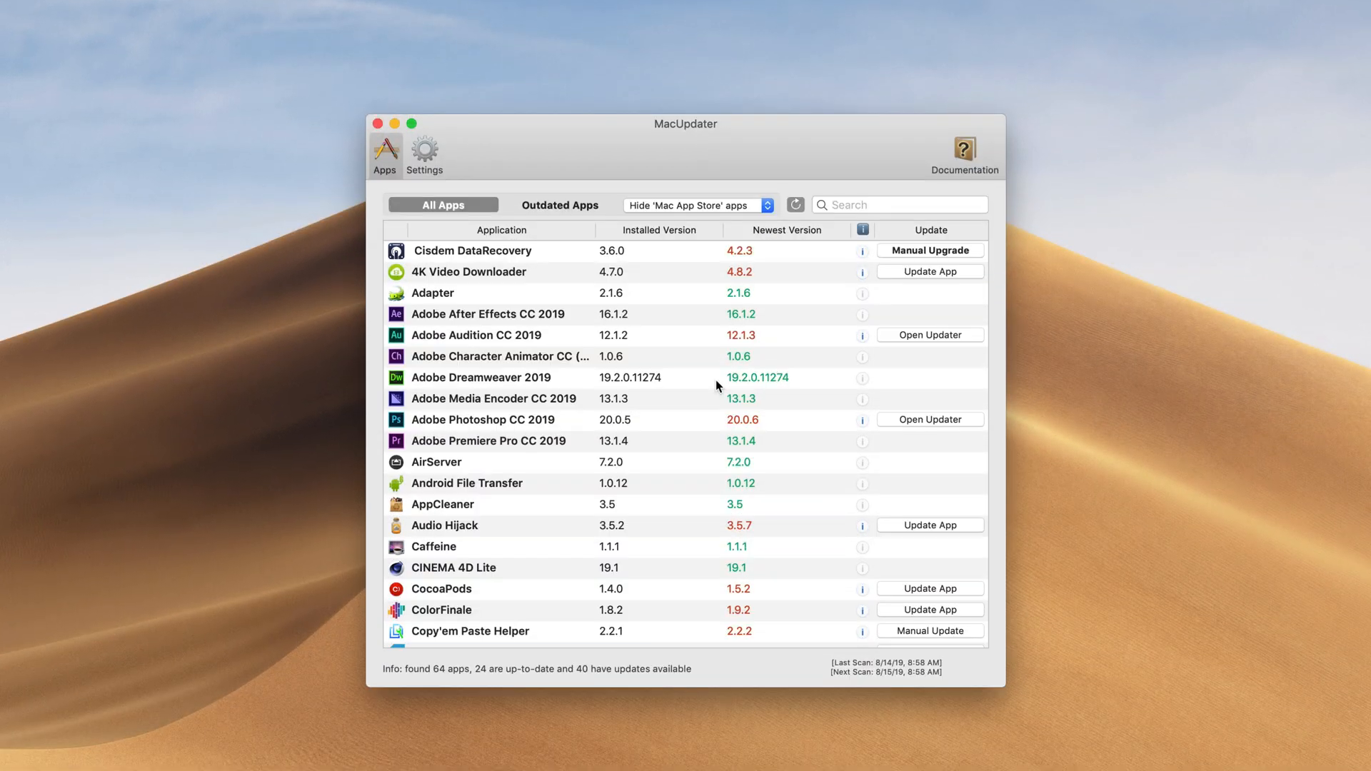
Step: Update Audio Hijack from 3.5.2 to 3.5.7 via its Update App button
click(930, 524)
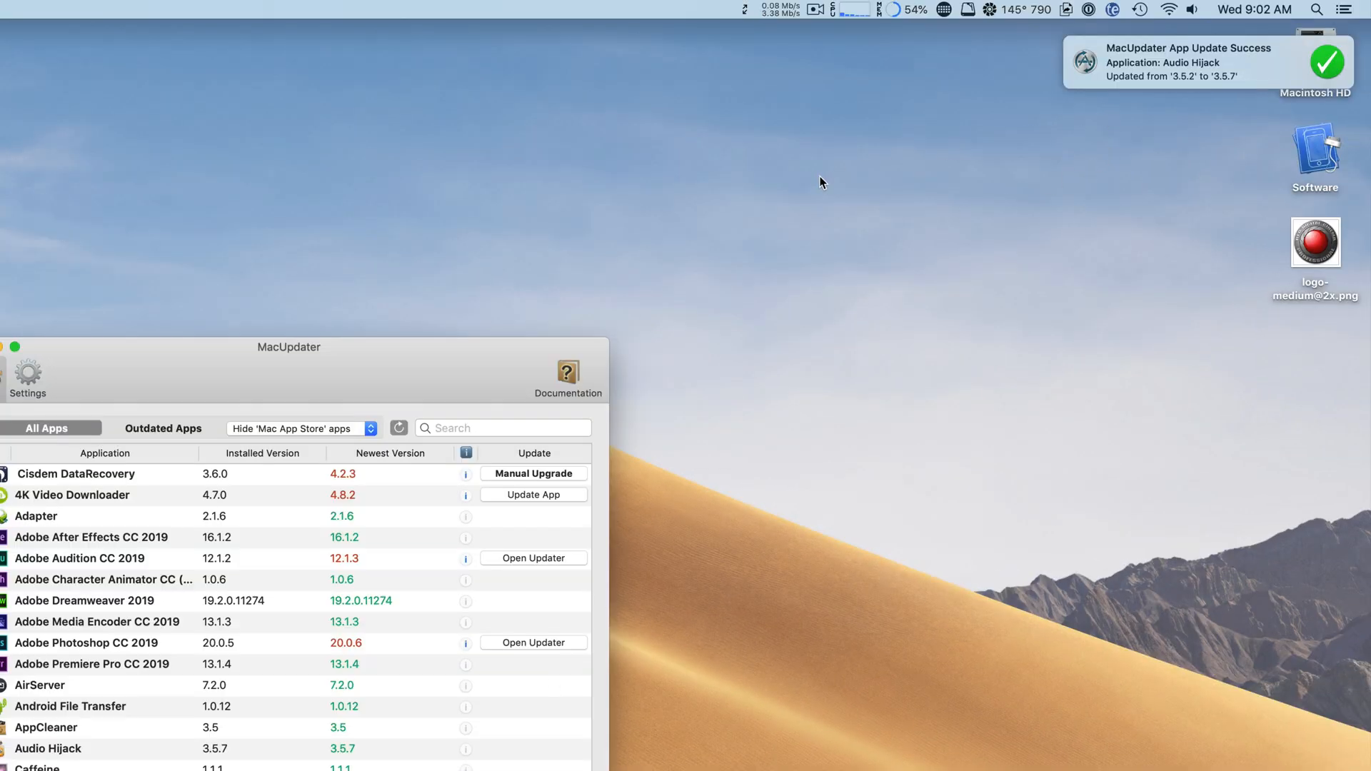
text(hij)
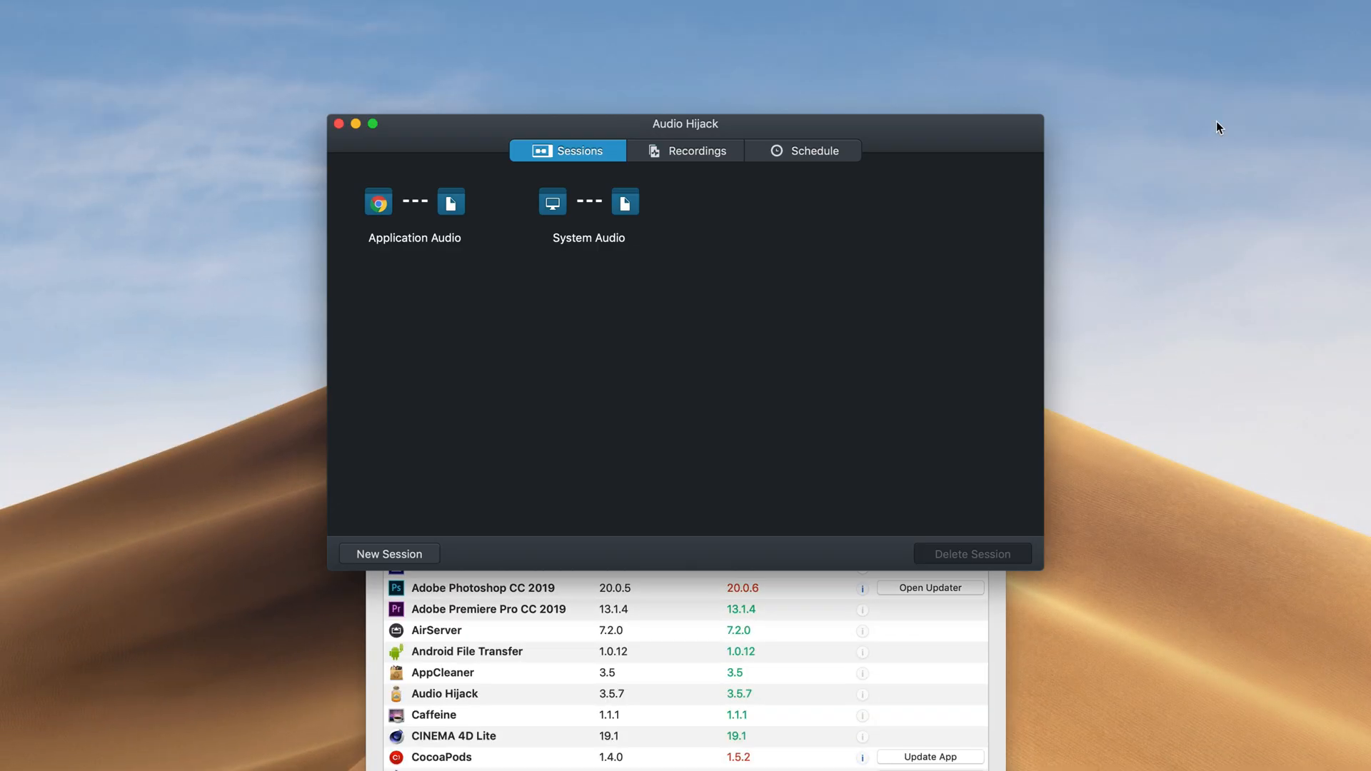
mouse_move(865, 184)
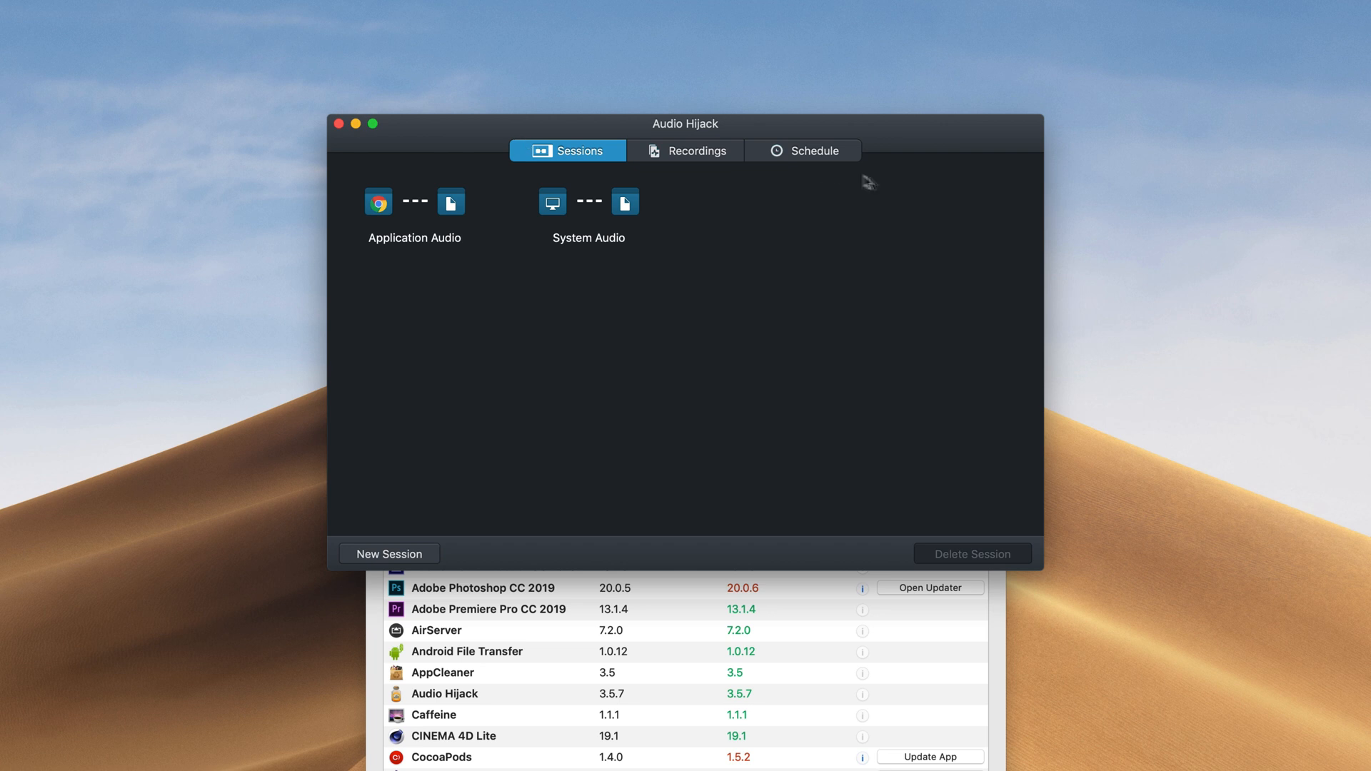
mouse_move(747, 298)
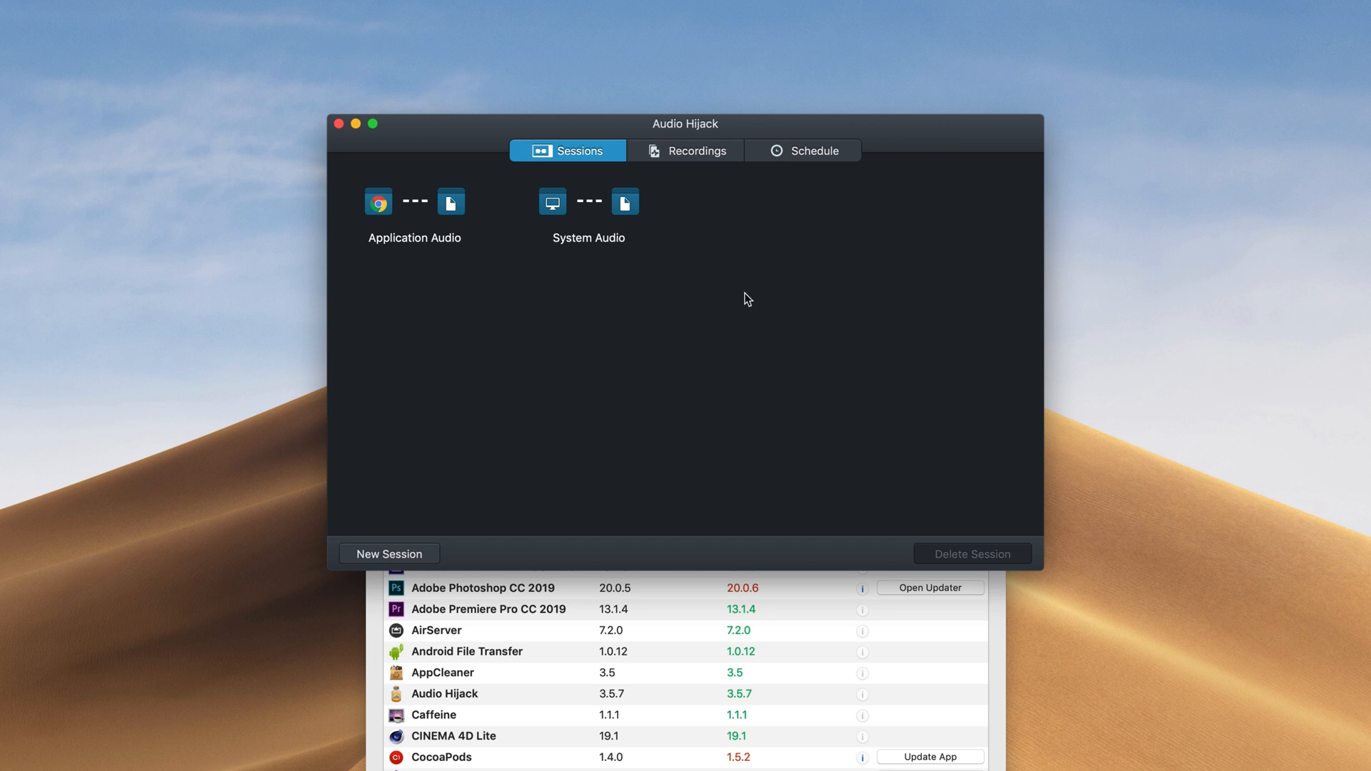
Step: Confirm Audio Hijack 3.5.7 is the newest version, then close its license window
click(81, 10)
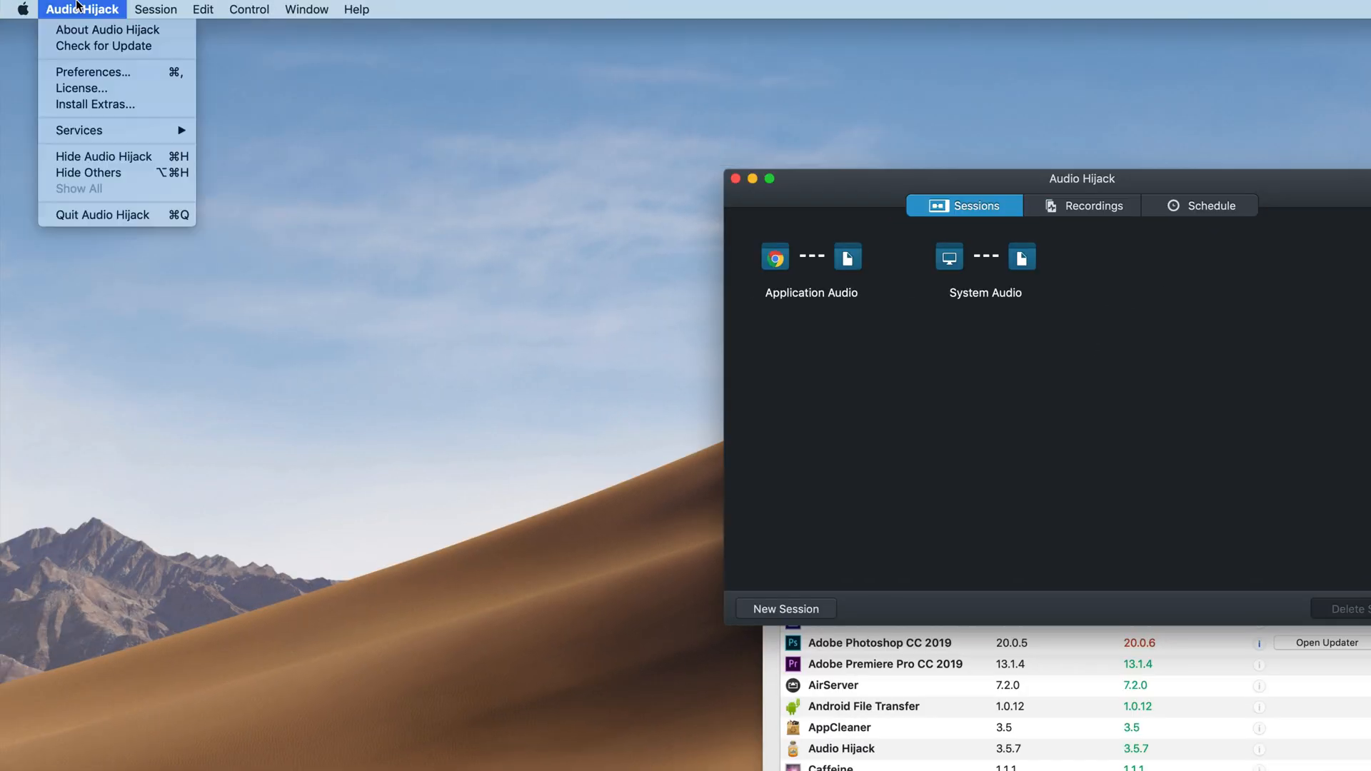
click(104, 46)
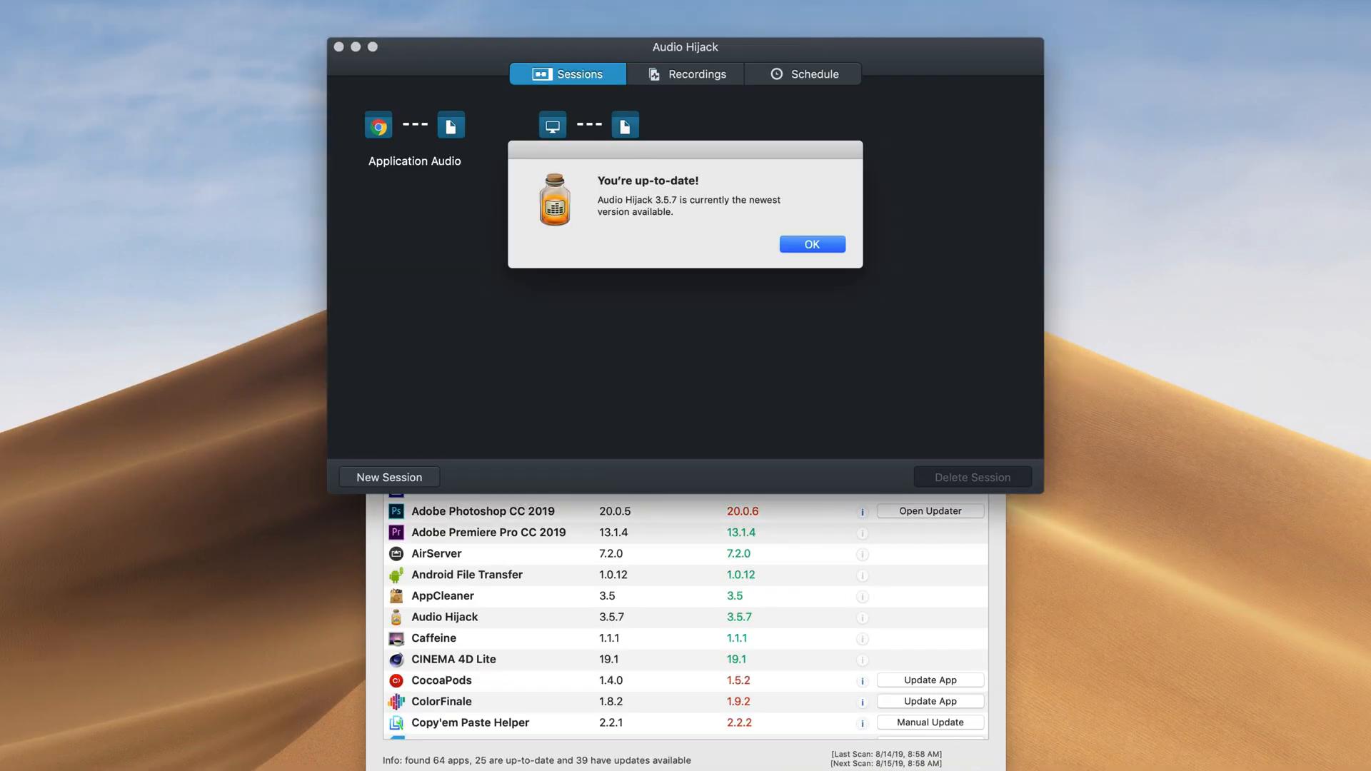
click(809, 244)
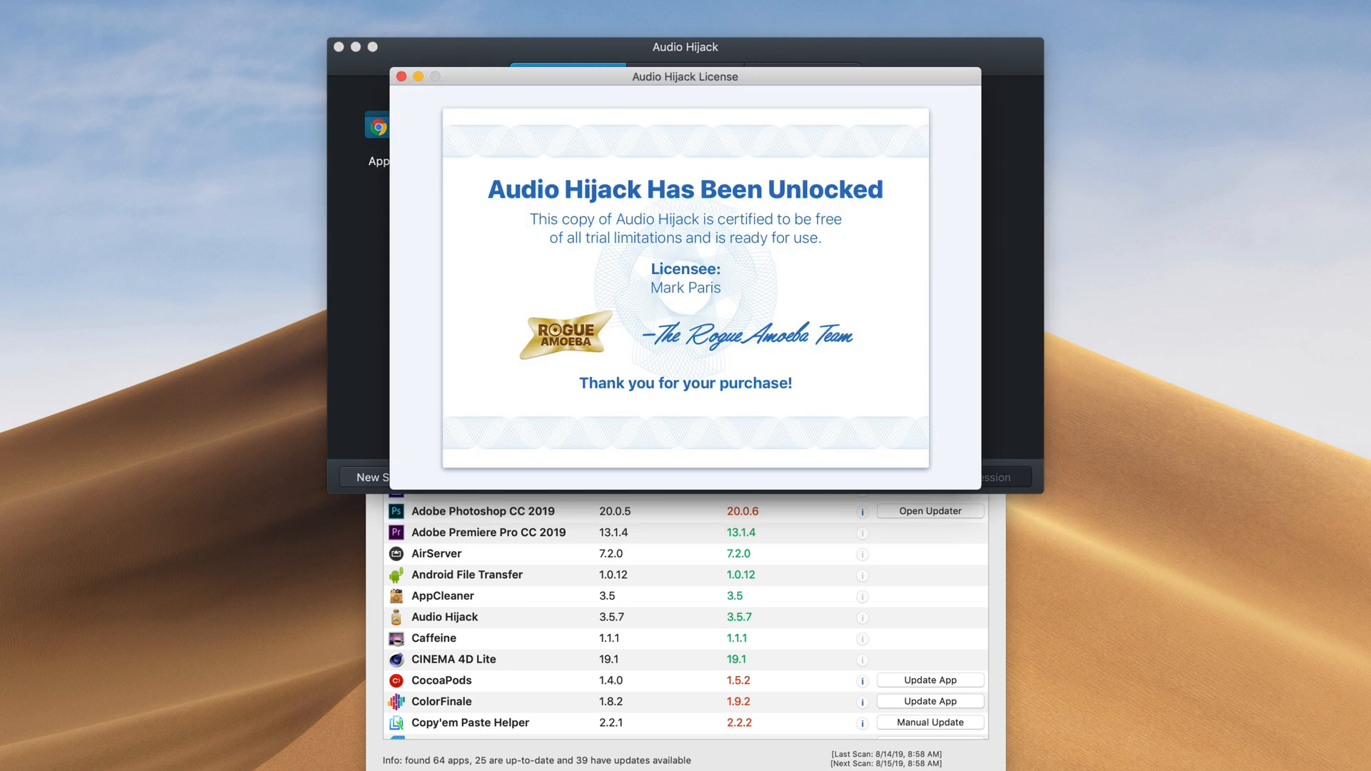
mouse_move(479, 165)
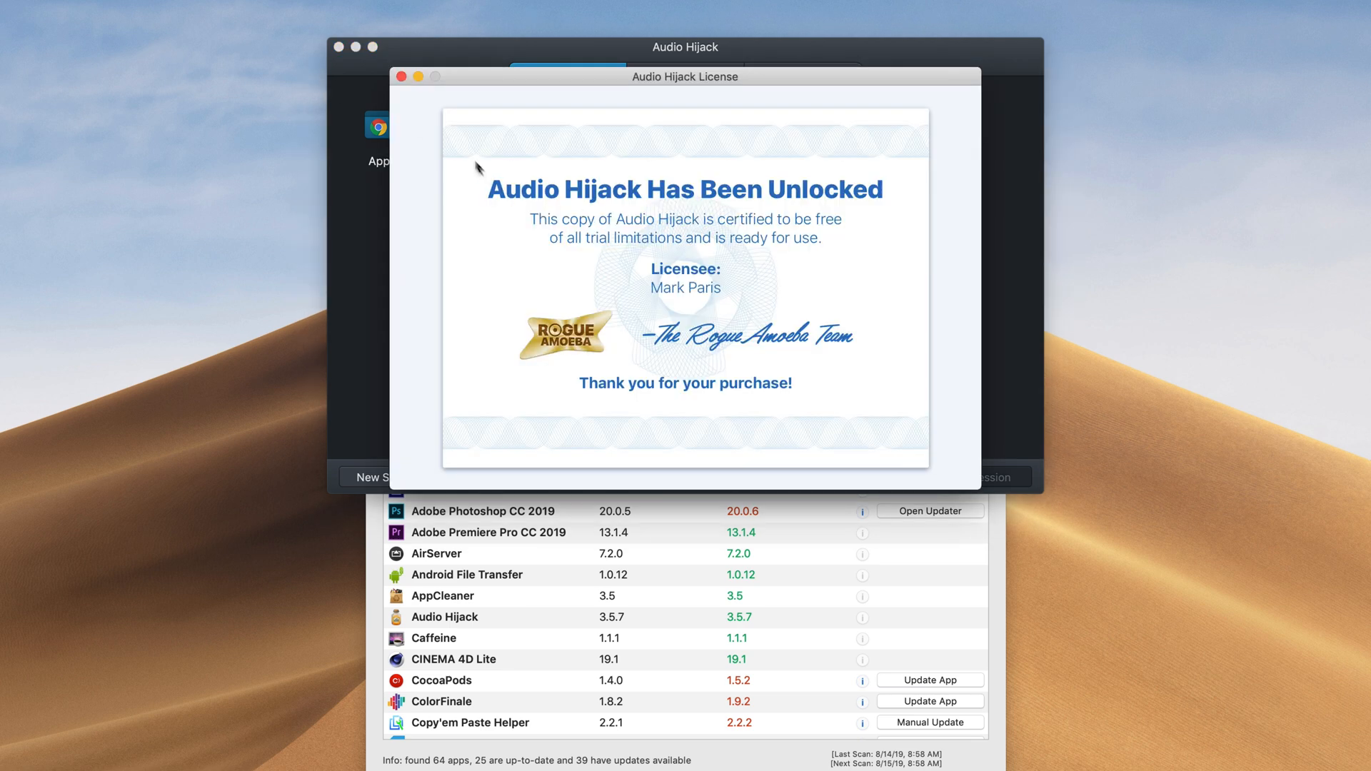
click(401, 77)
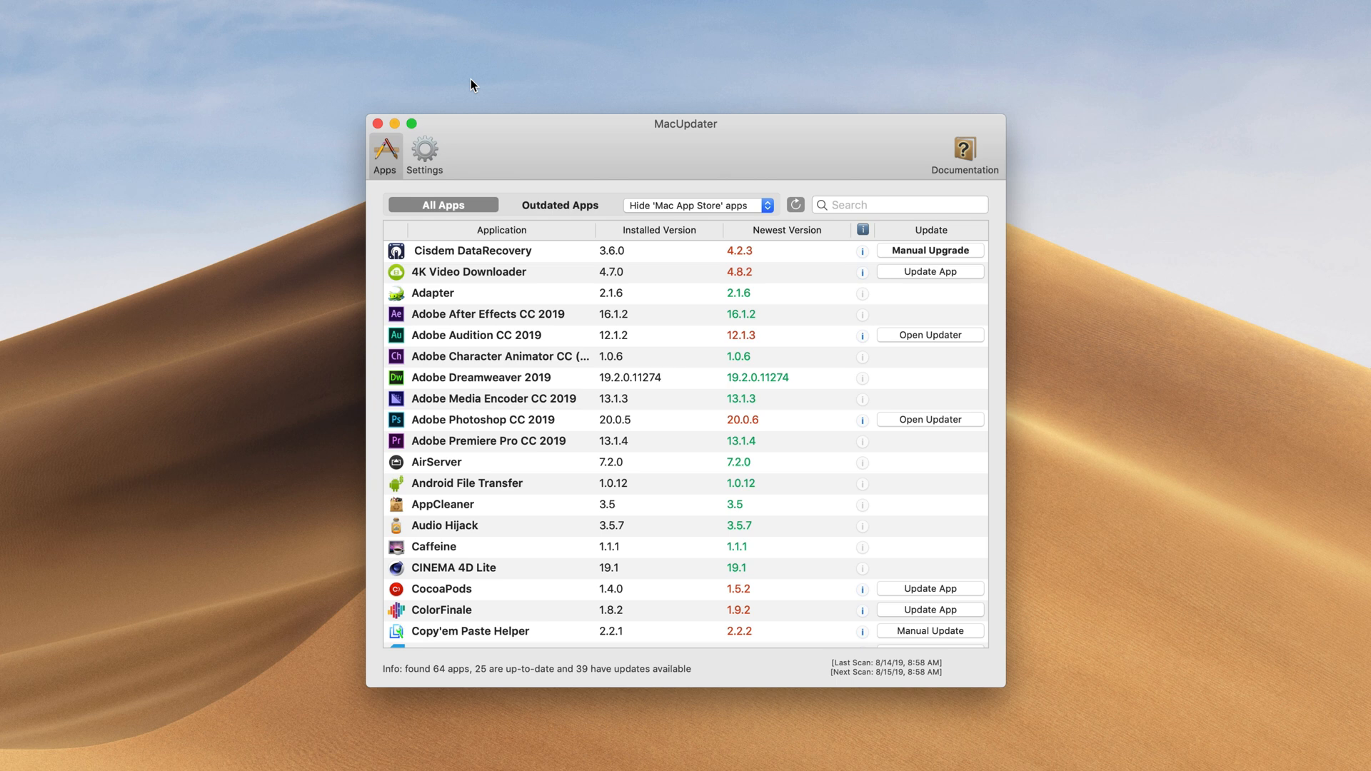
mouse_move(564, 114)
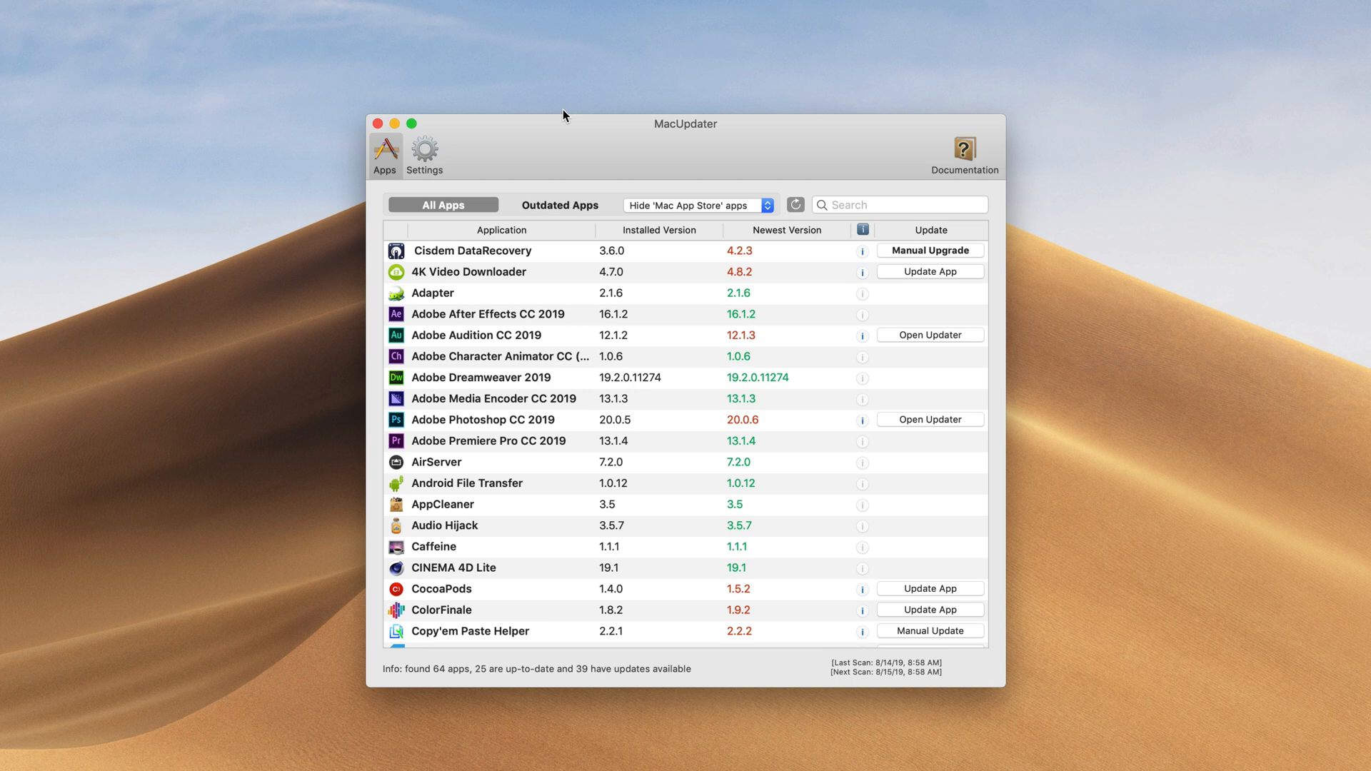
mouse_move(734, 239)
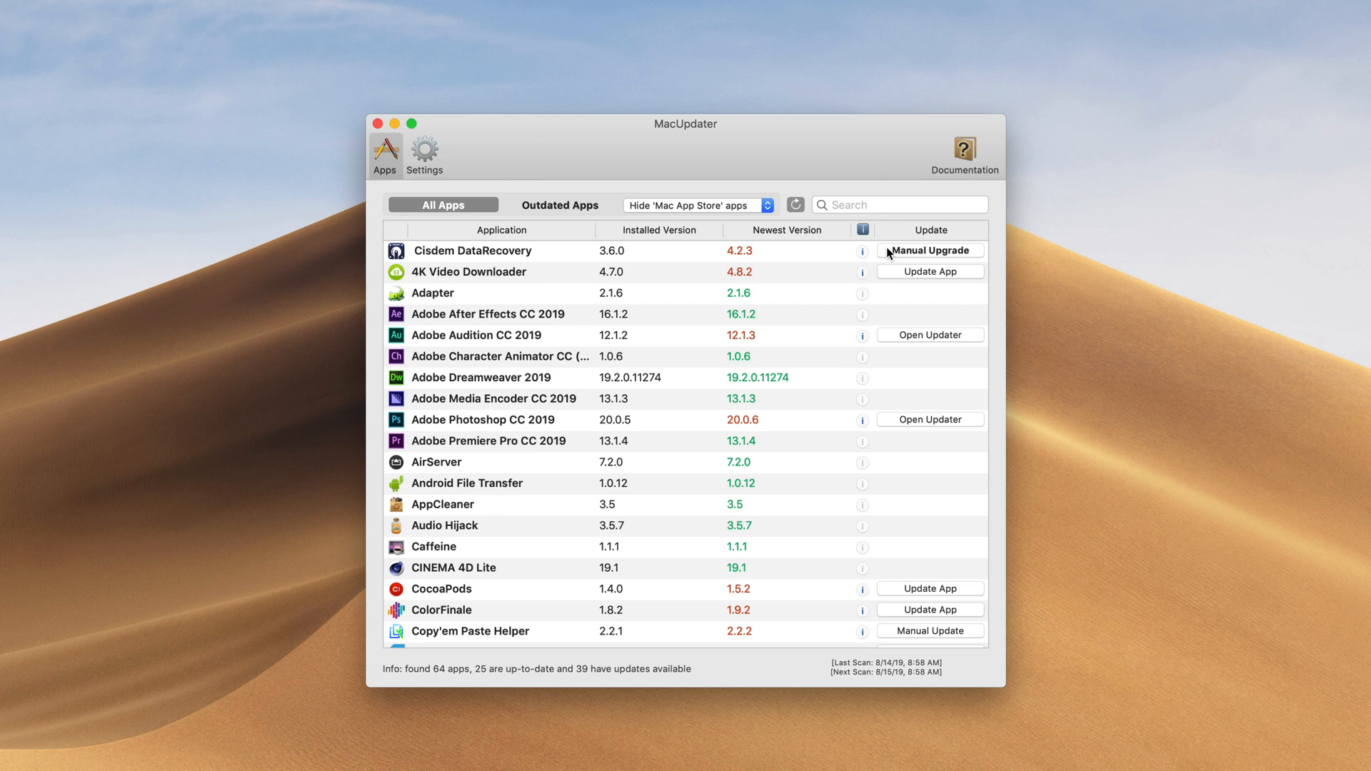
mouse_move(860, 270)
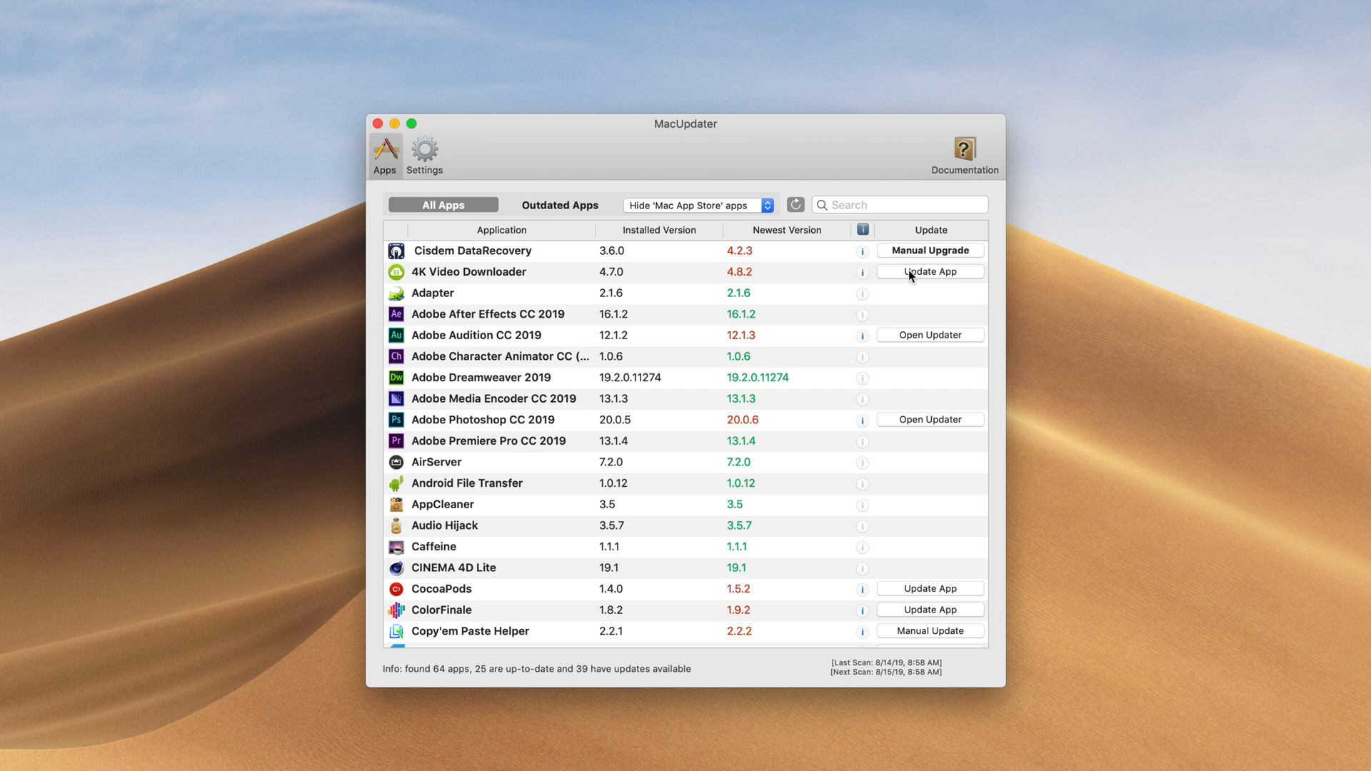
mouse_move(883, 330)
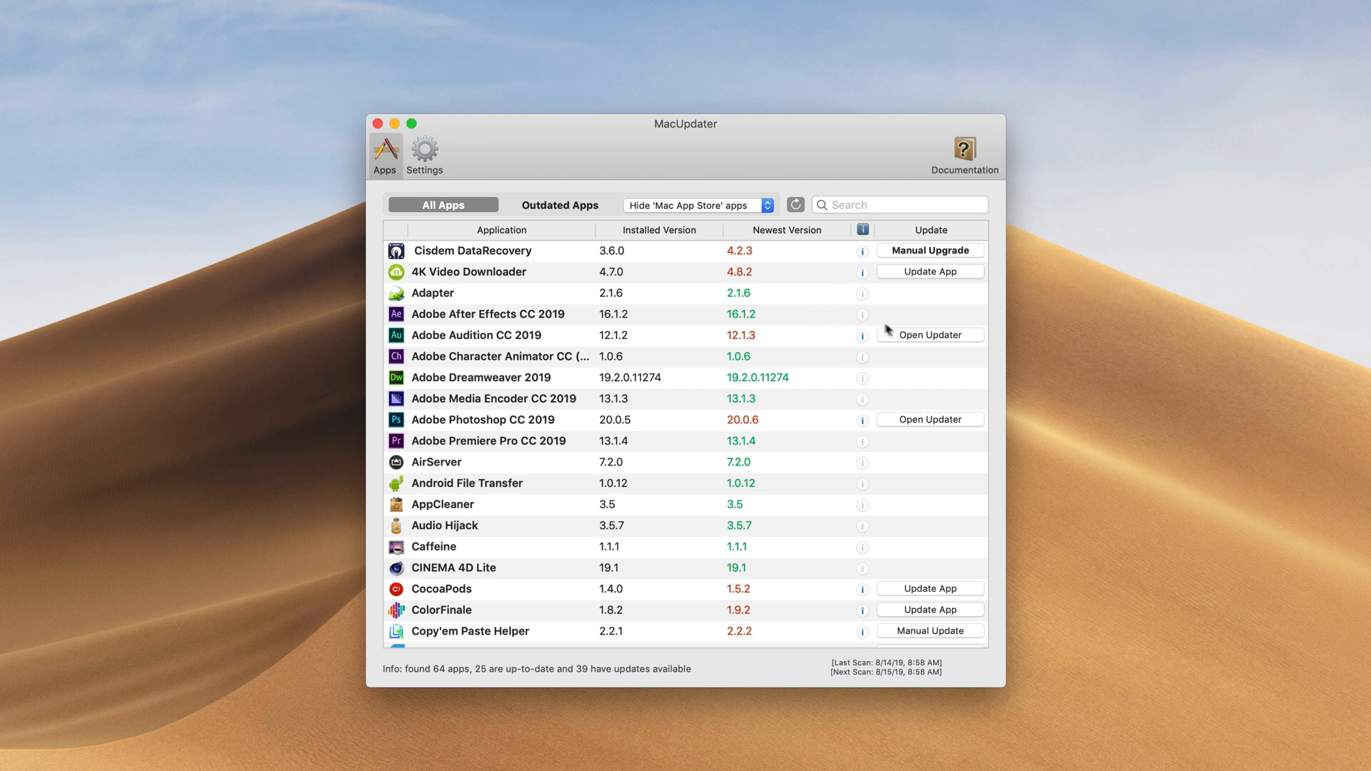
mouse_move(890, 337)
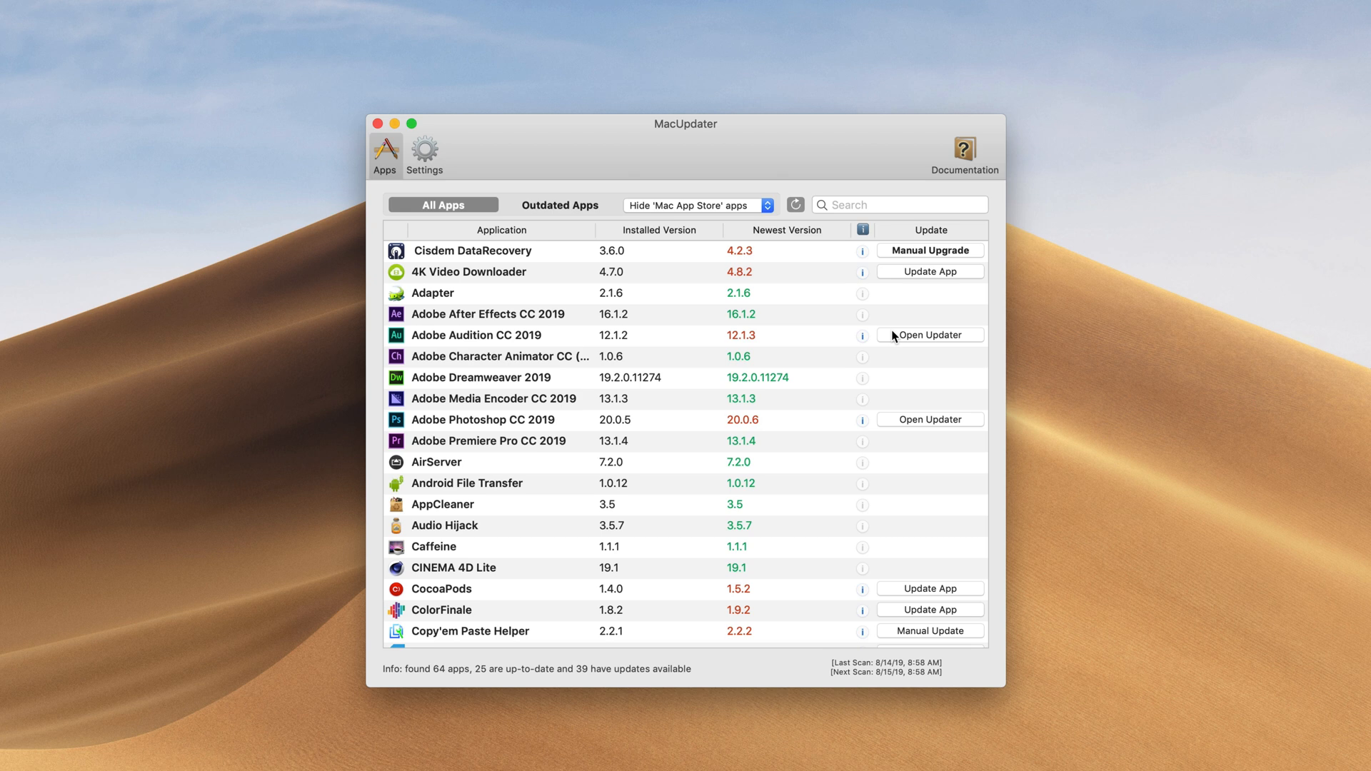
scroll(down, 3)
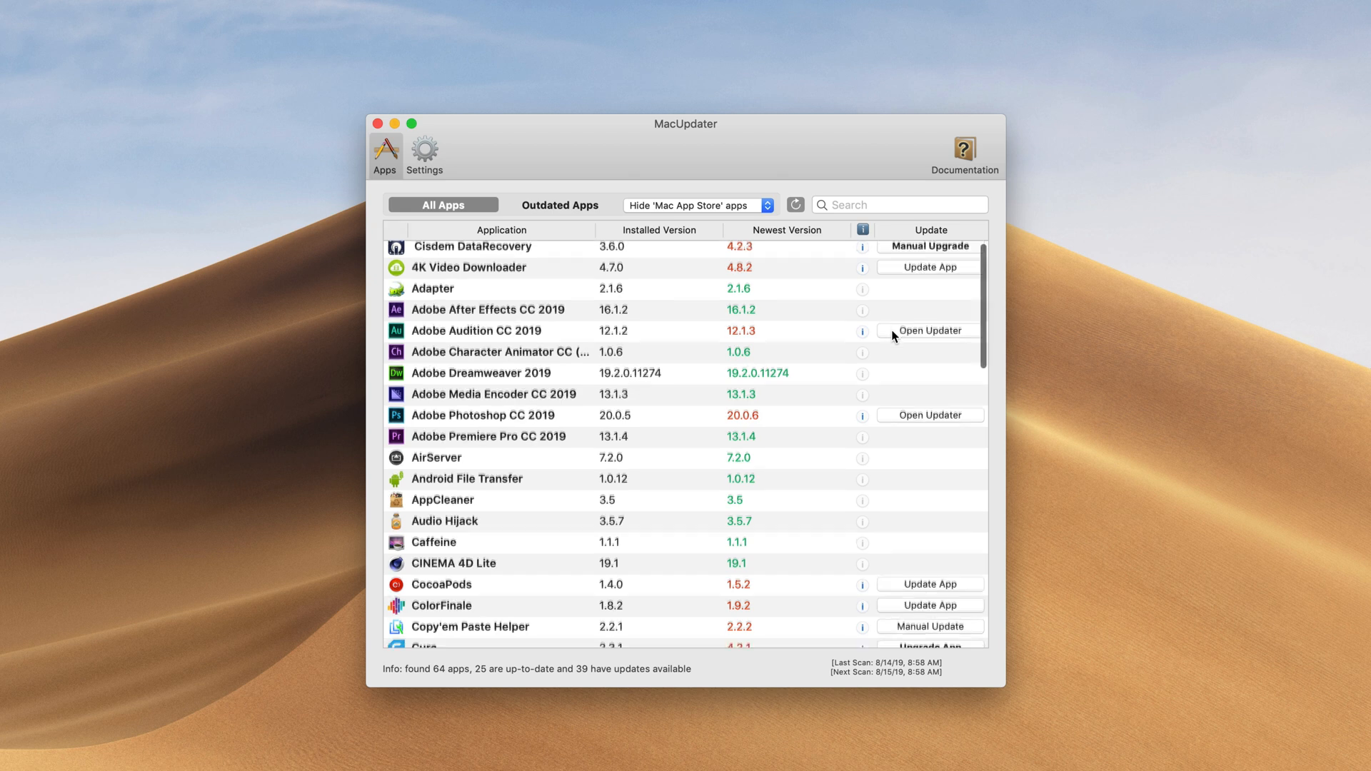
scroll(down, 3)
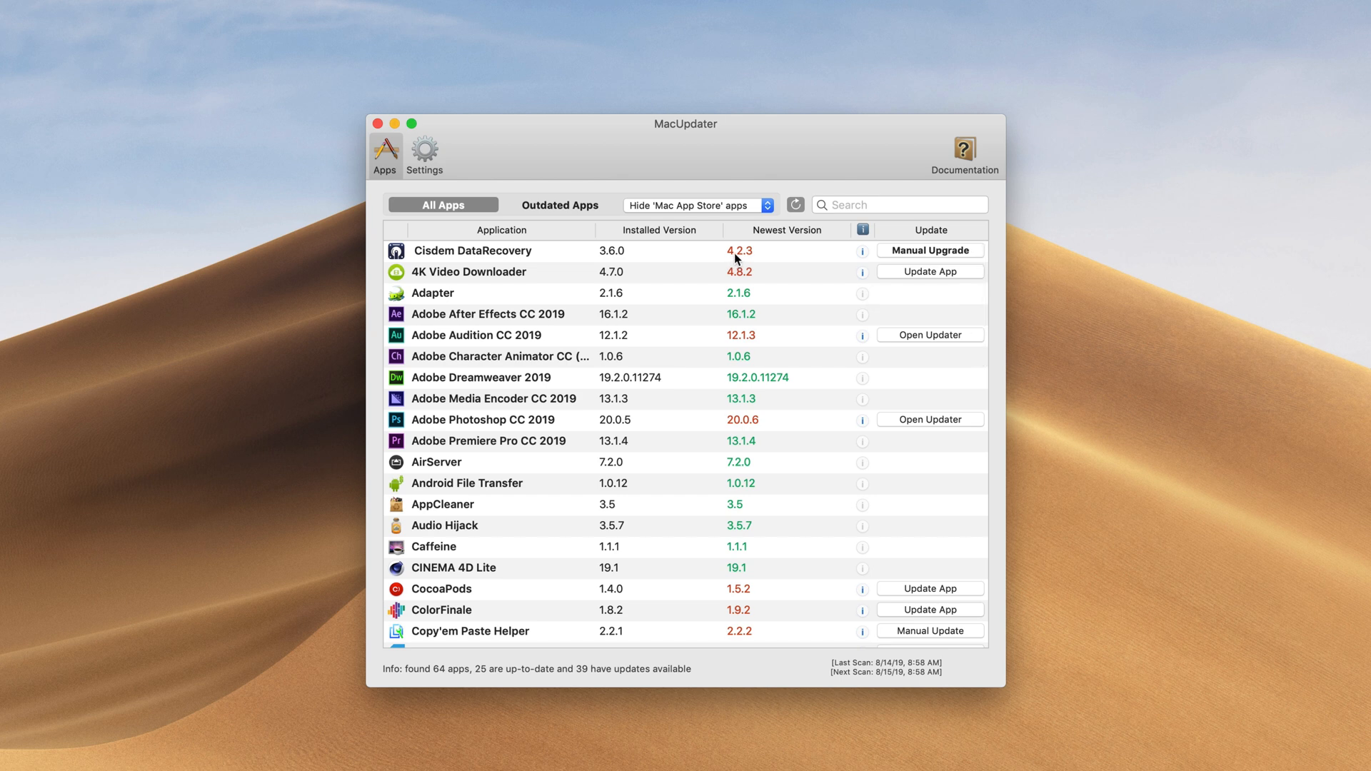
scroll(down, 3)
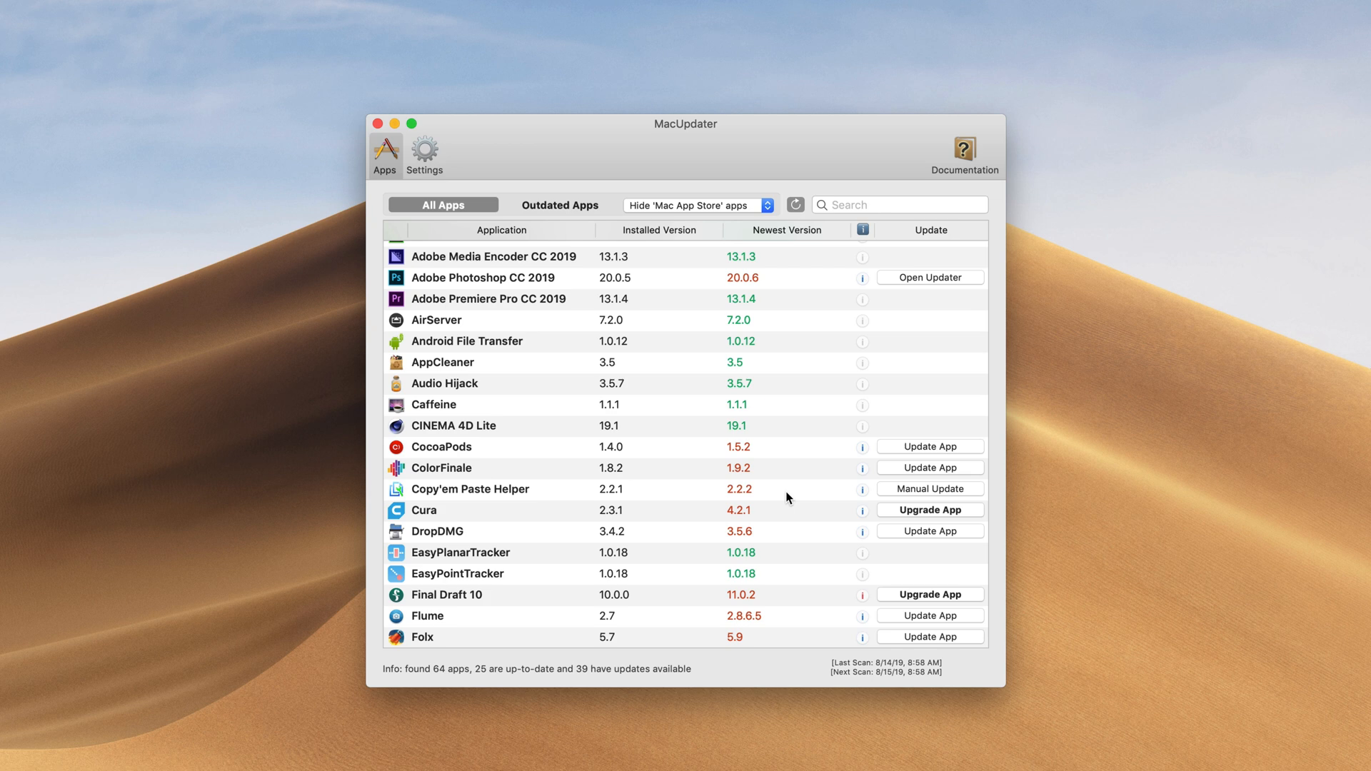
scroll(down, 3)
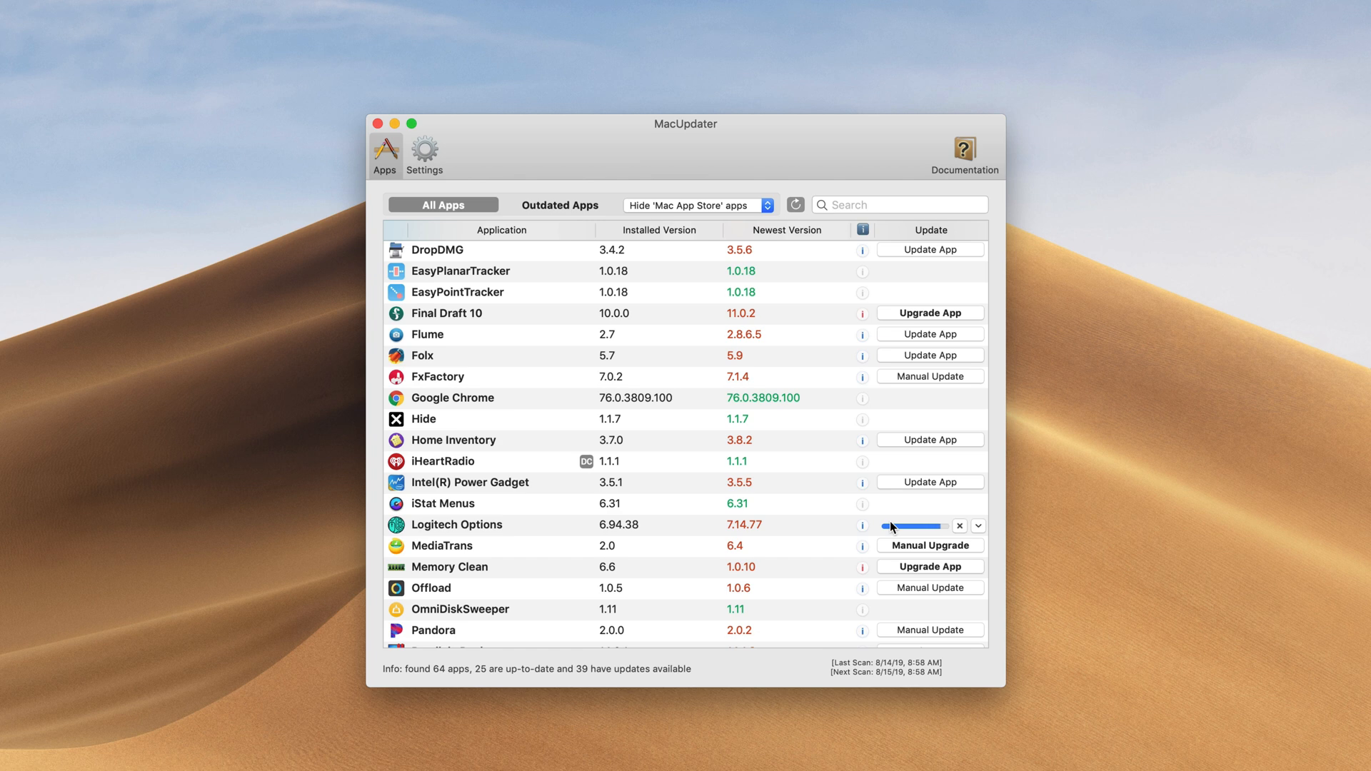
Step: Start the Logitech Options 6.94.38 to 7.14.77 update and authorize the installer
click(924, 524)
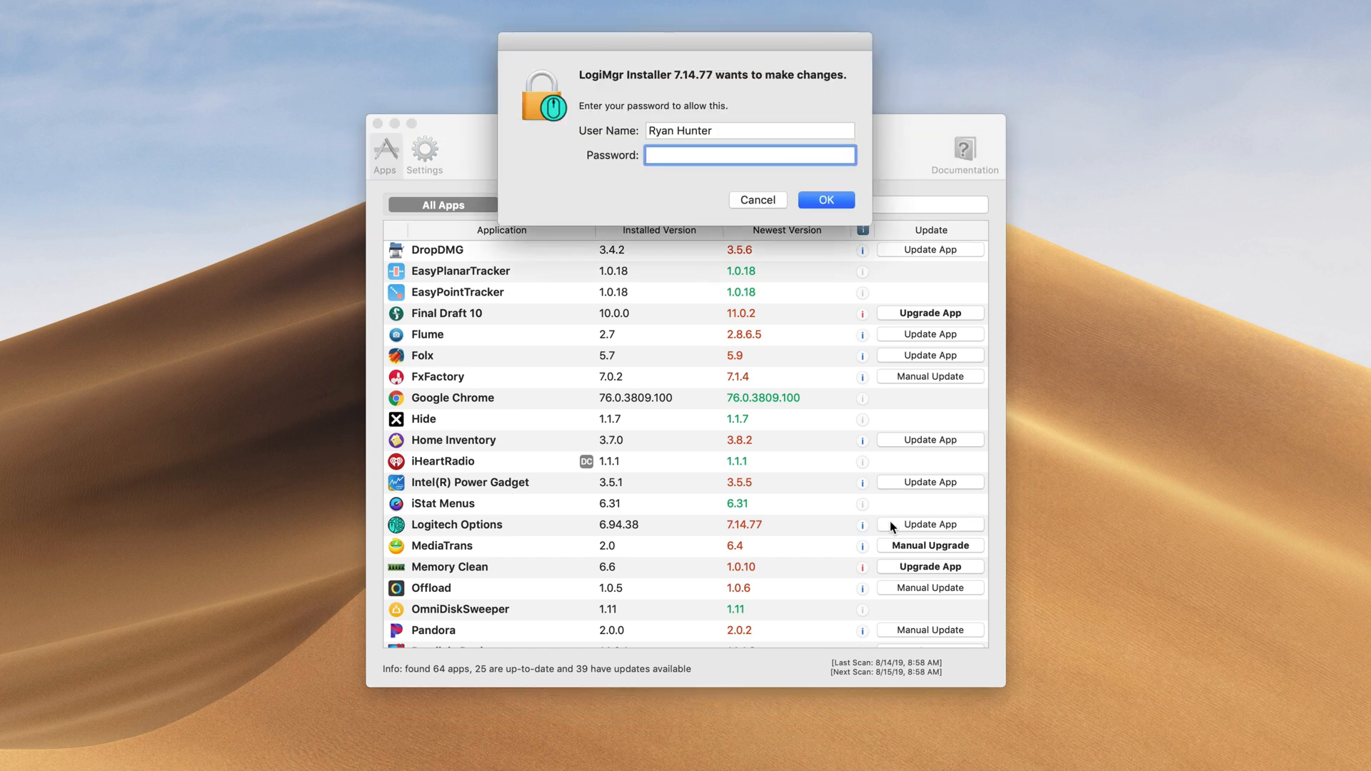
click(824, 200)
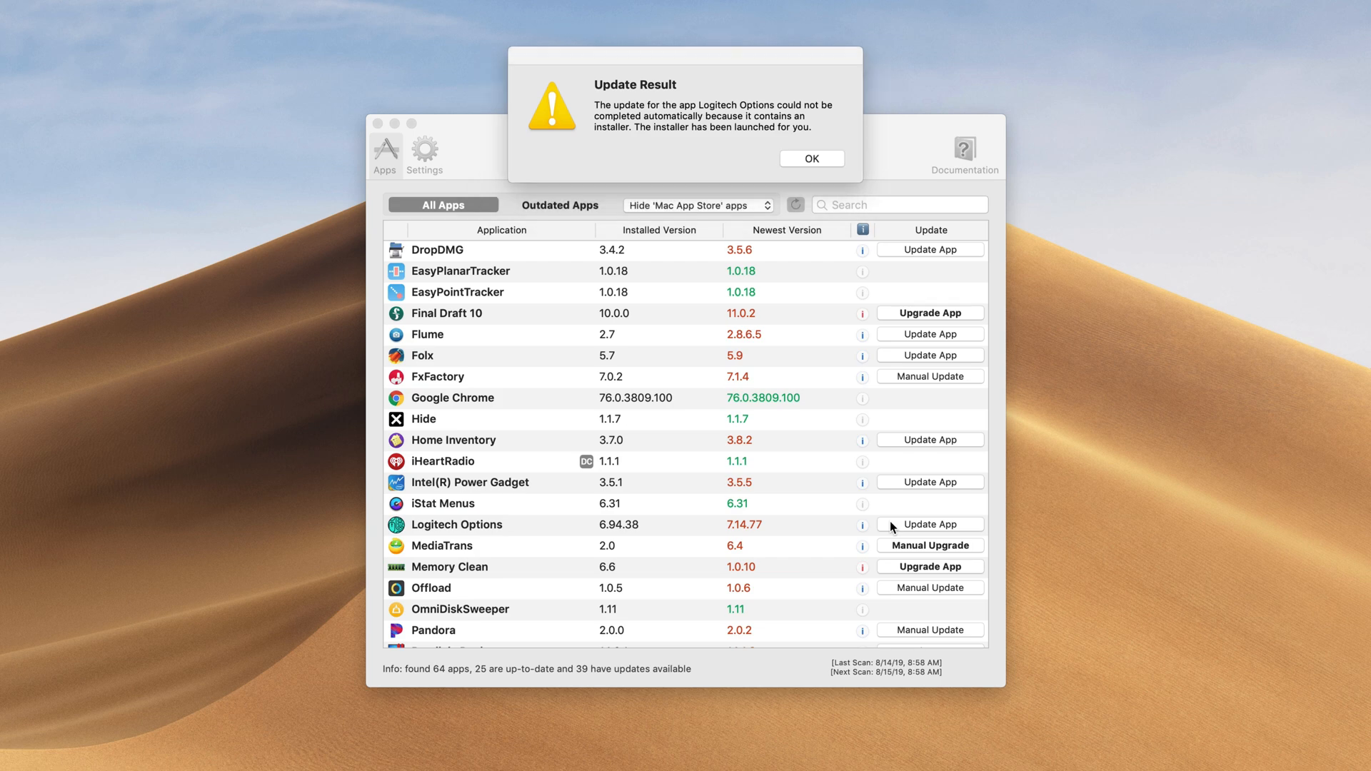
click(809, 158)
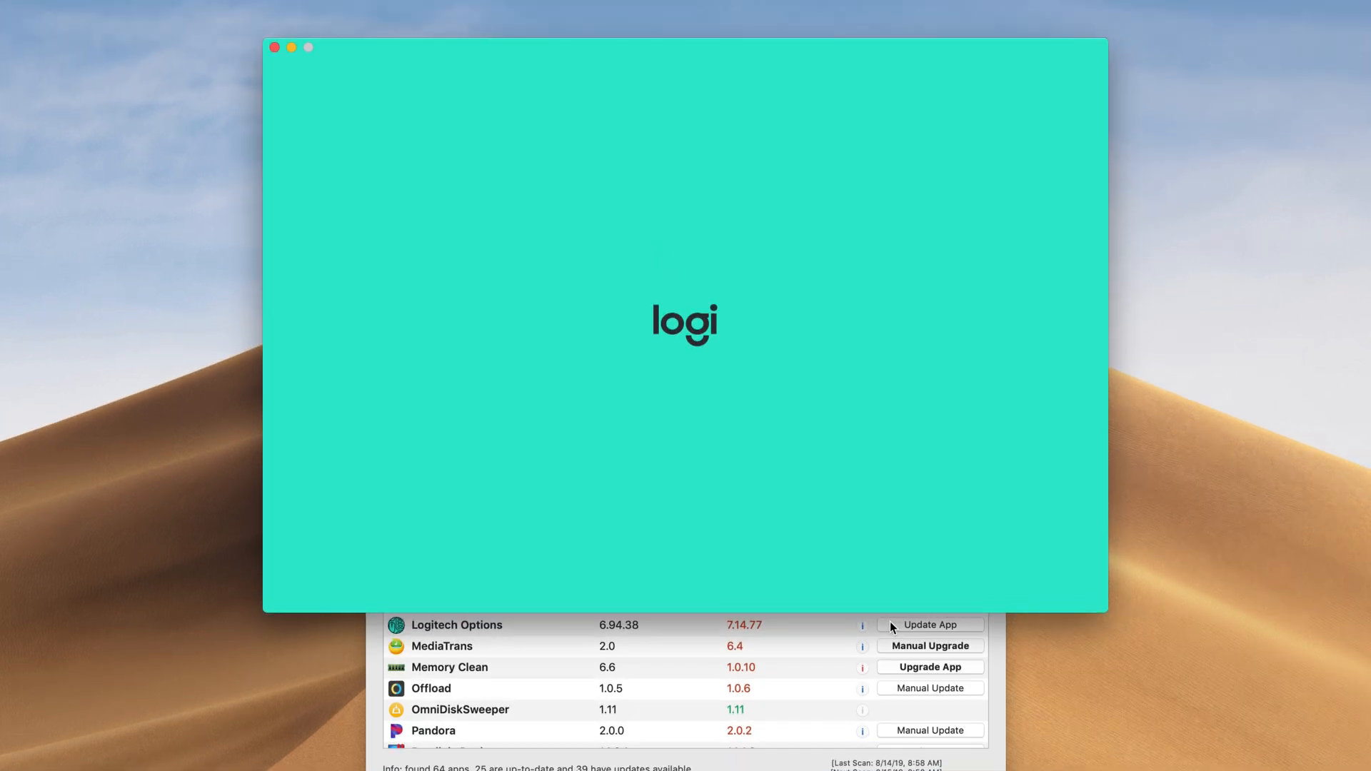
Step: Dismiss the installer-launched notice and begin installing Logitech Options
click(929, 624)
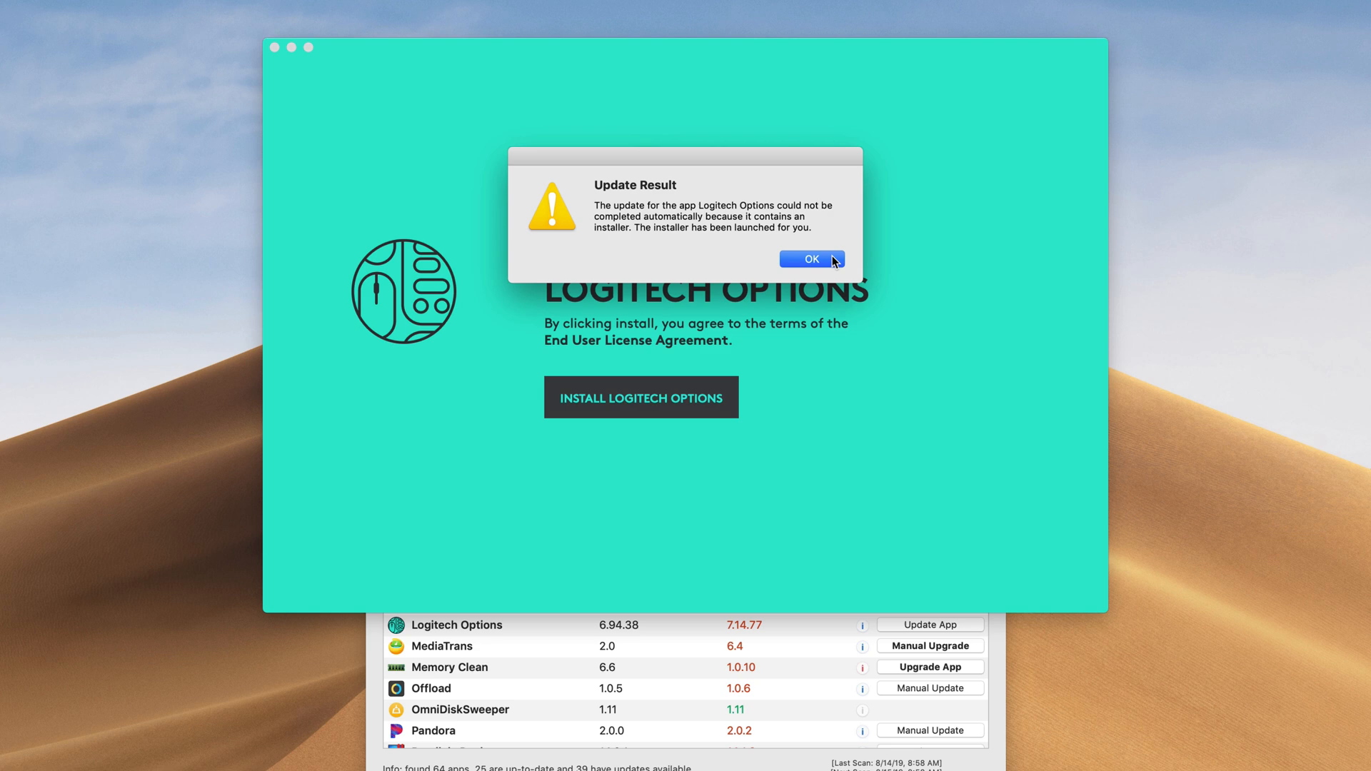
click(810, 259)
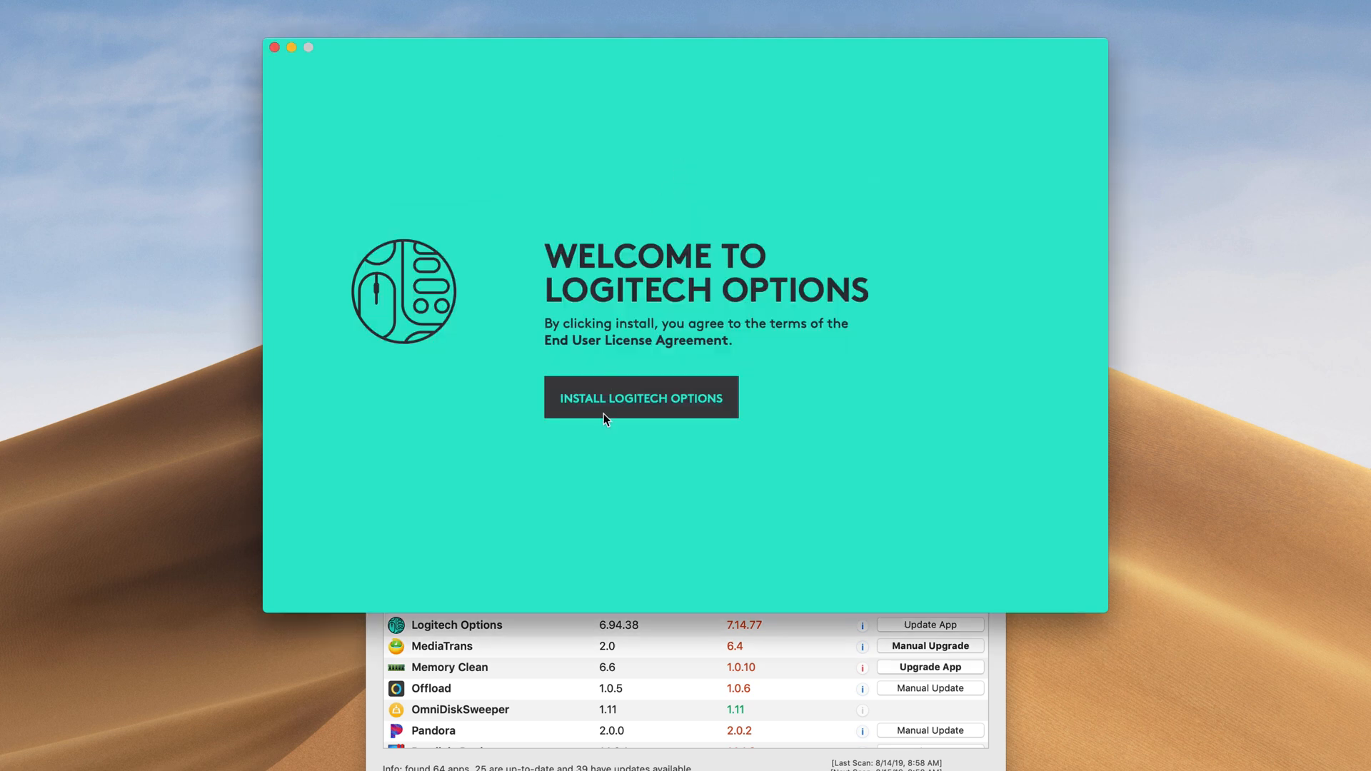
click(640, 397)
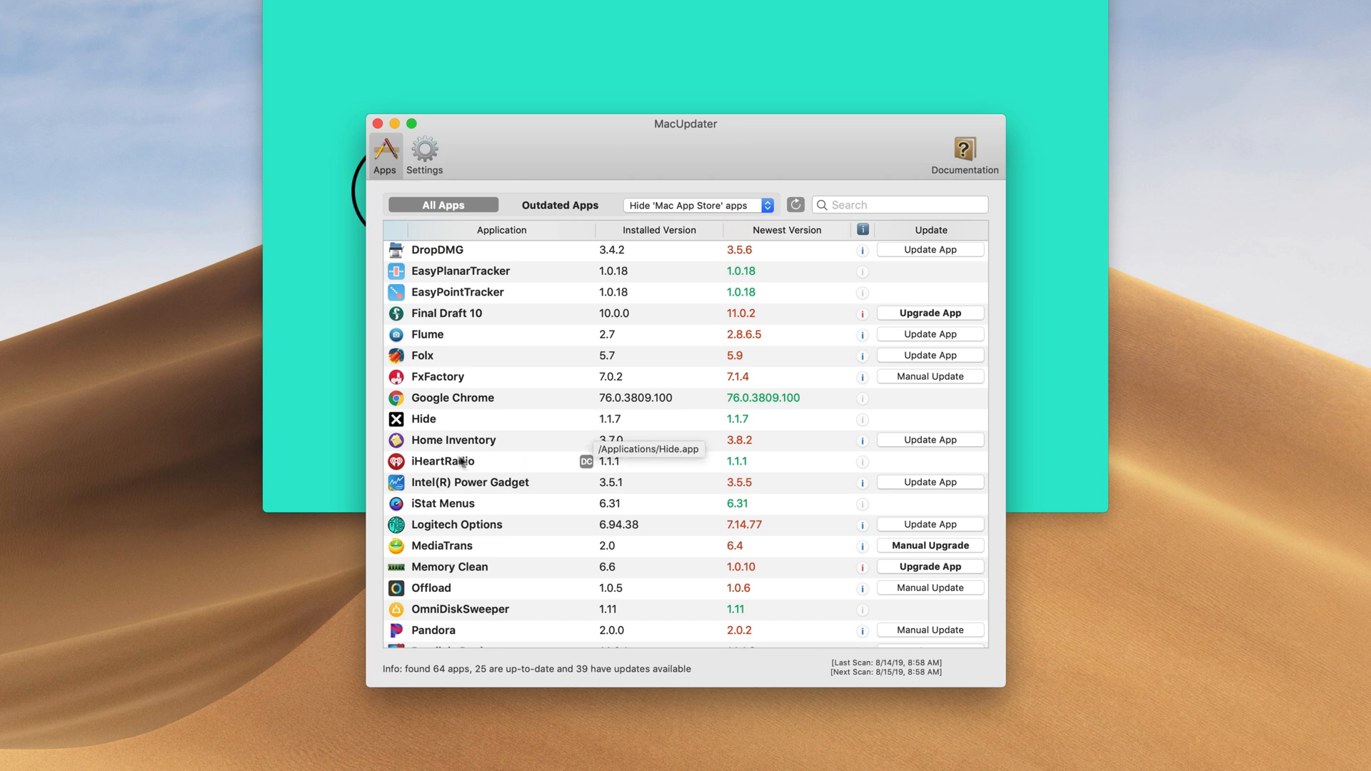
mouse_move(613, 467)
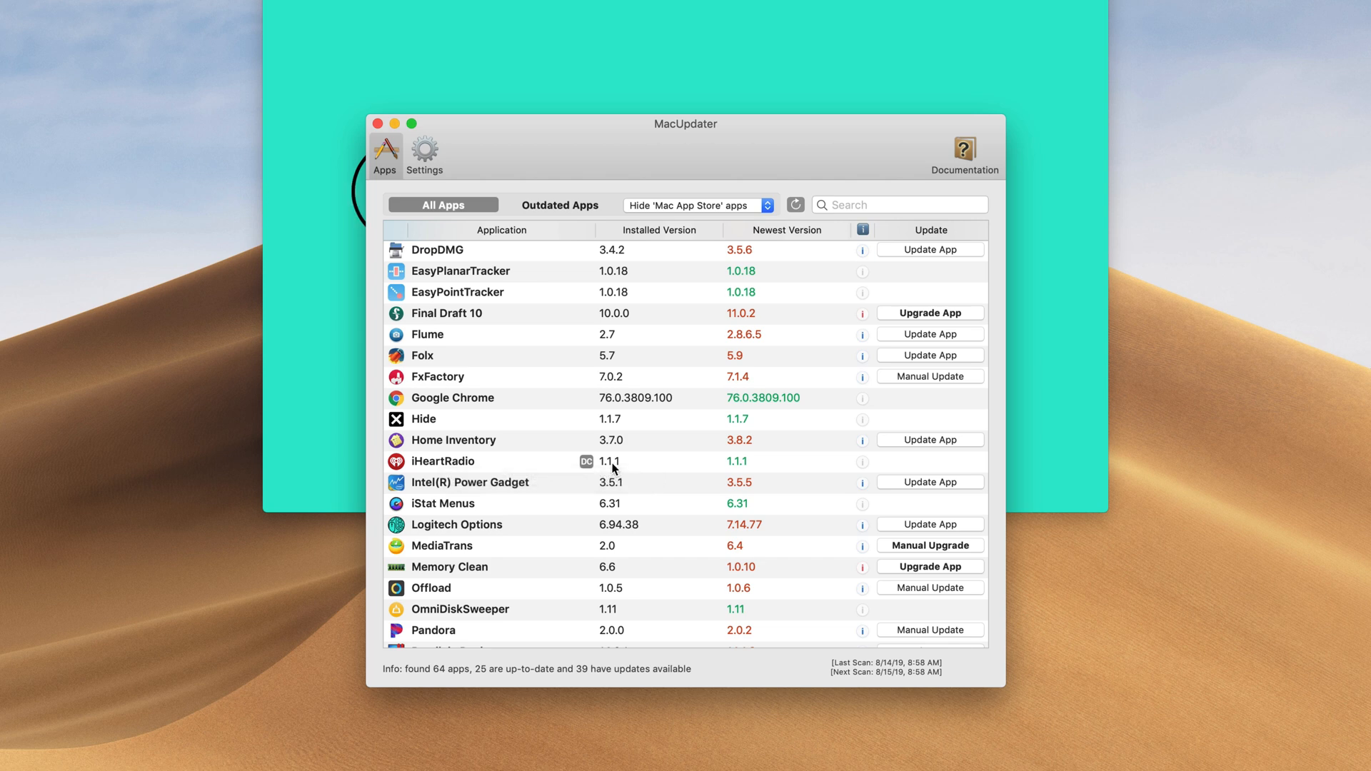
mouse_move(708, 464)
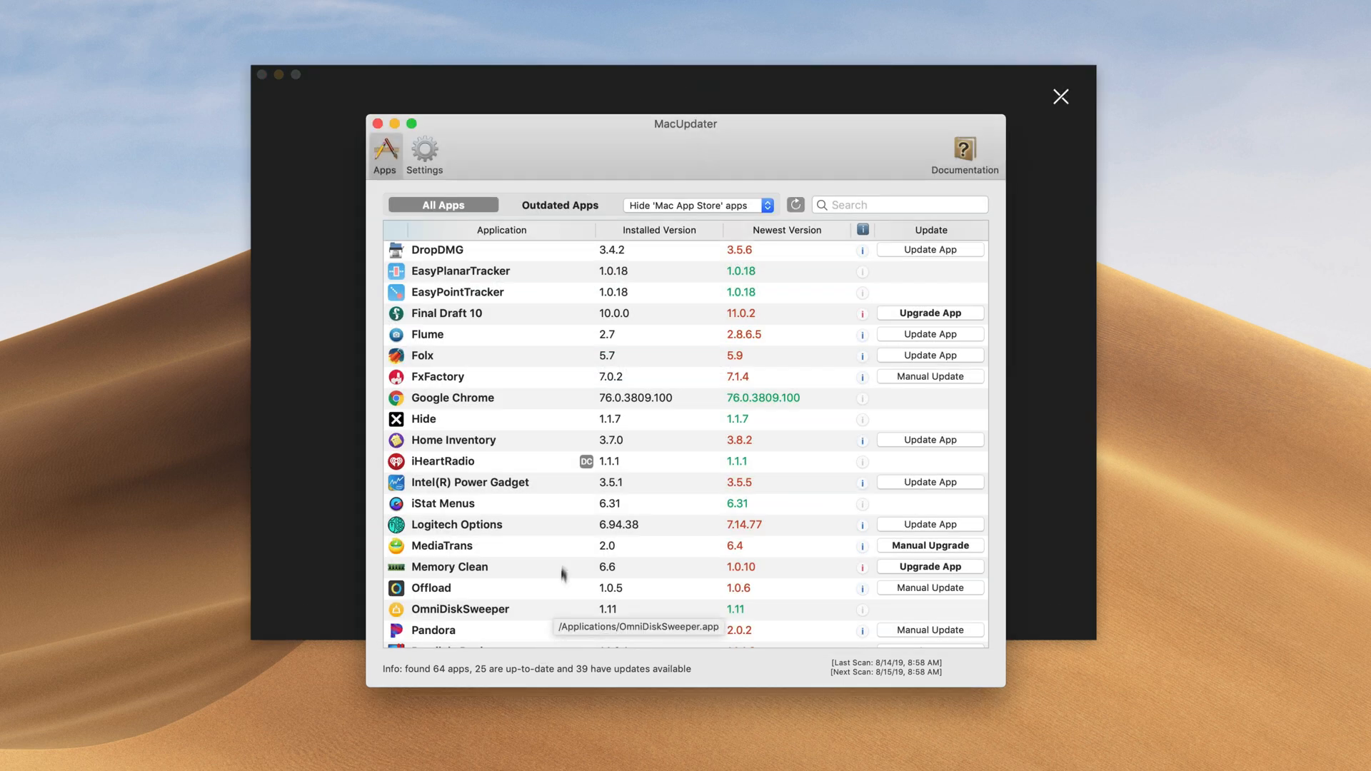
mouse_move(585, 469)
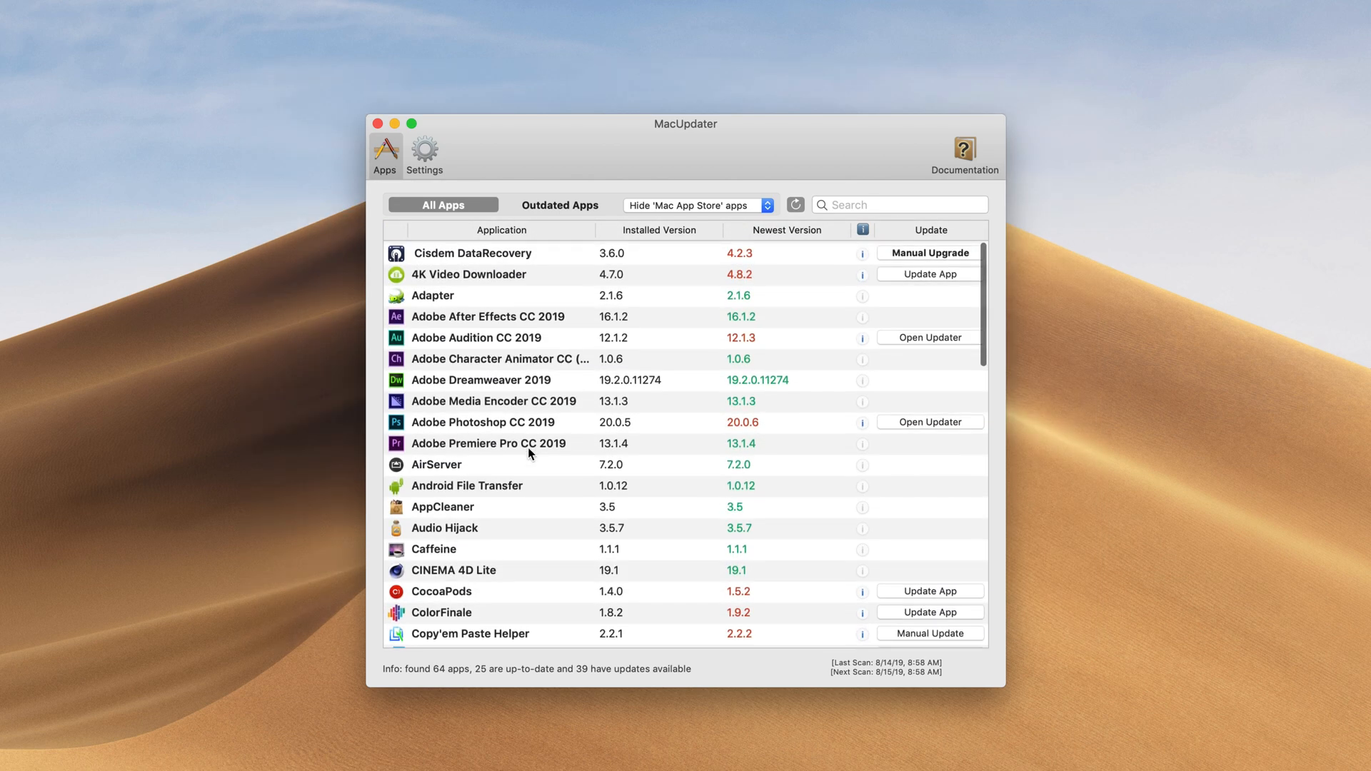
Step: Hide Mac App Store apps from the outdated list, then go to Settings
click(694, 204)
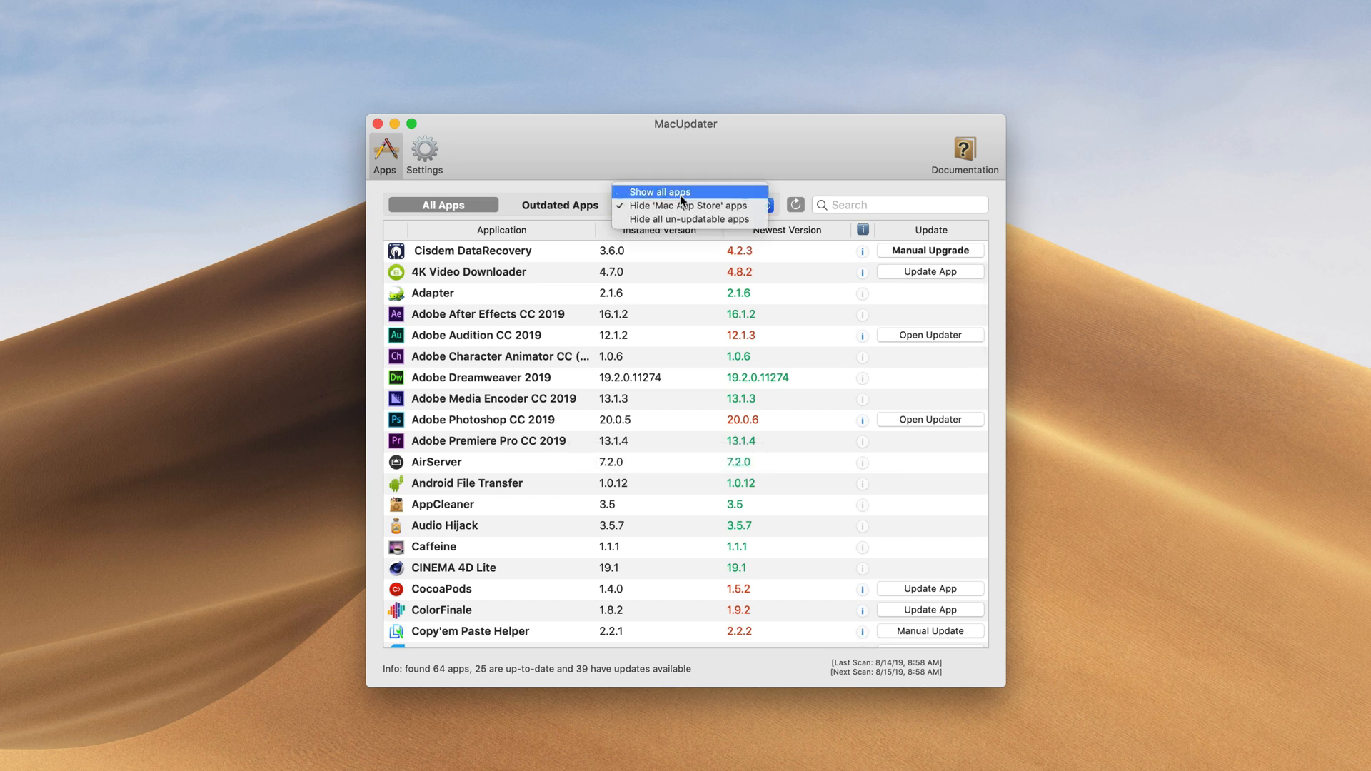
mouse_move(688, 204)
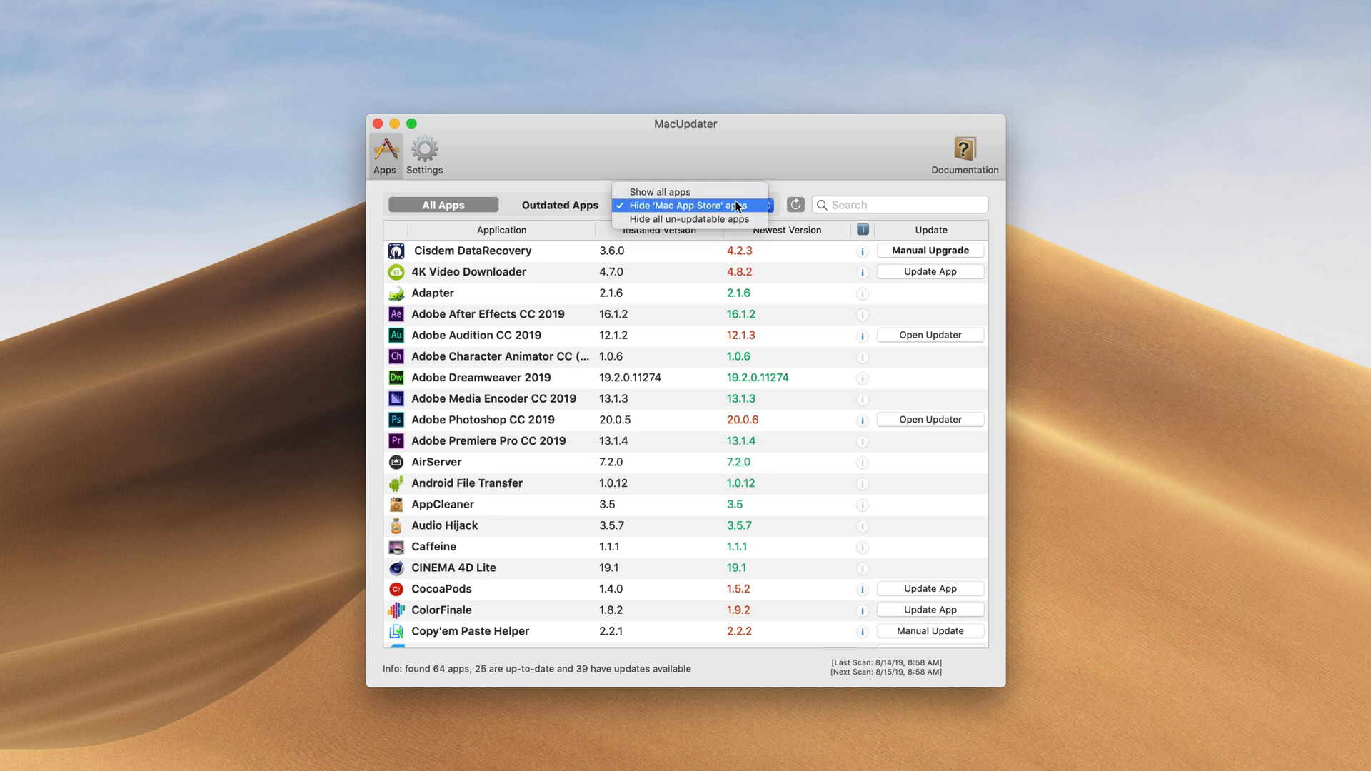
click(691, 204)
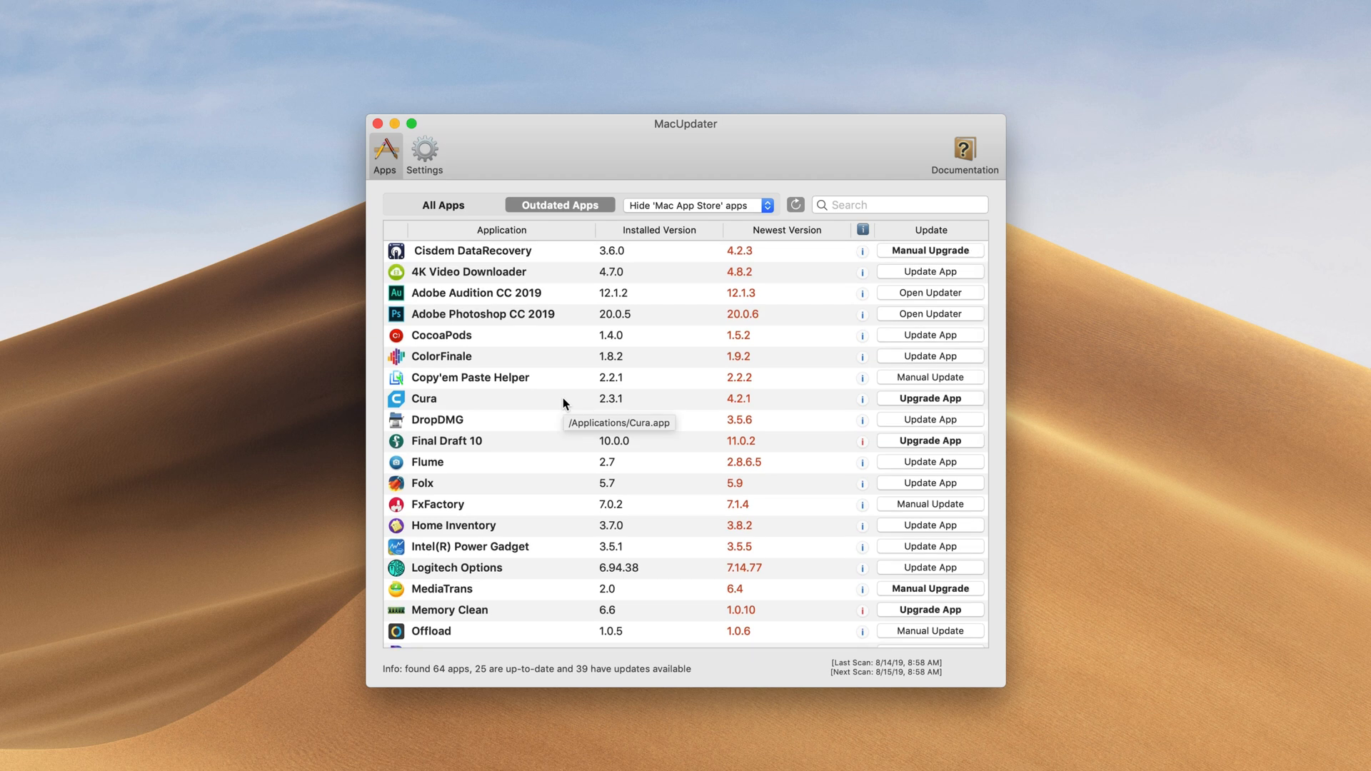
click(424, 150)
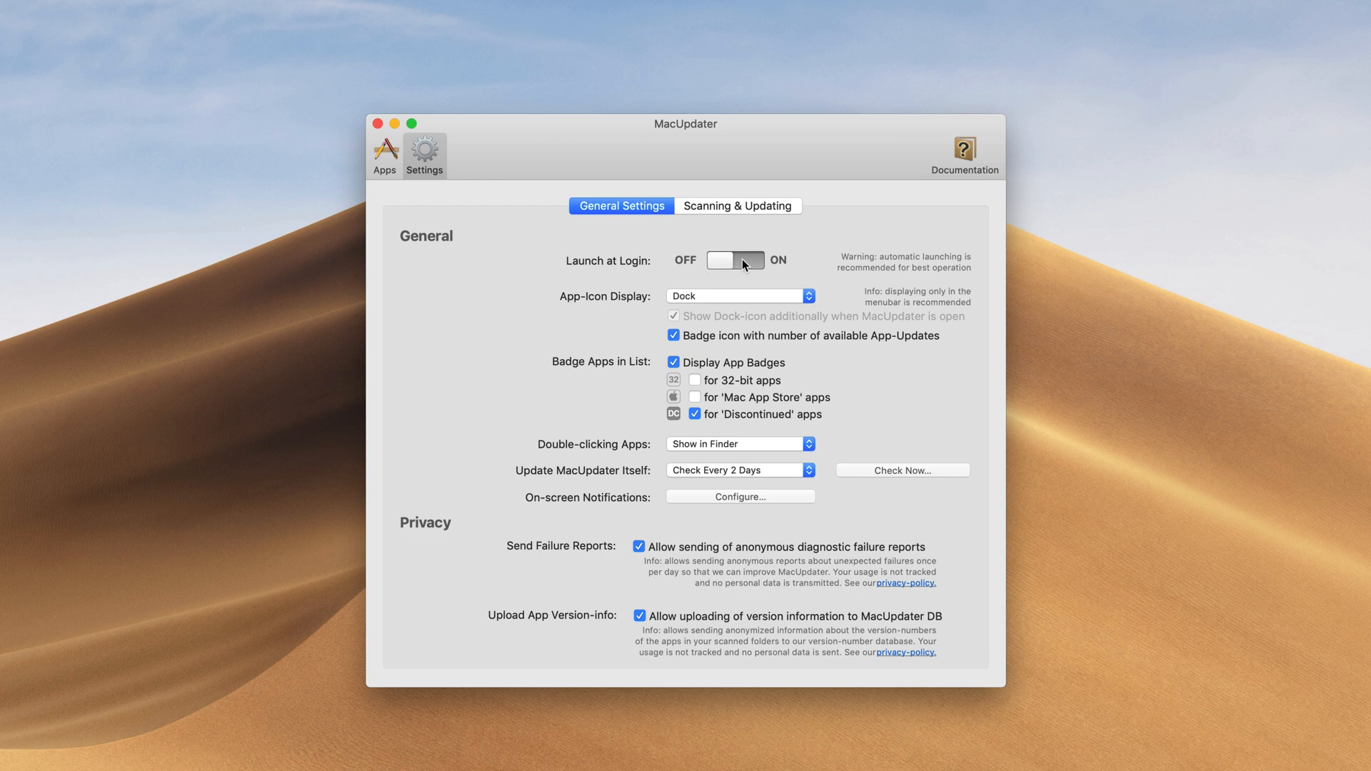
Step: Keep the App-Icon Display set to Dock and return to the apps list
click(739, 295)
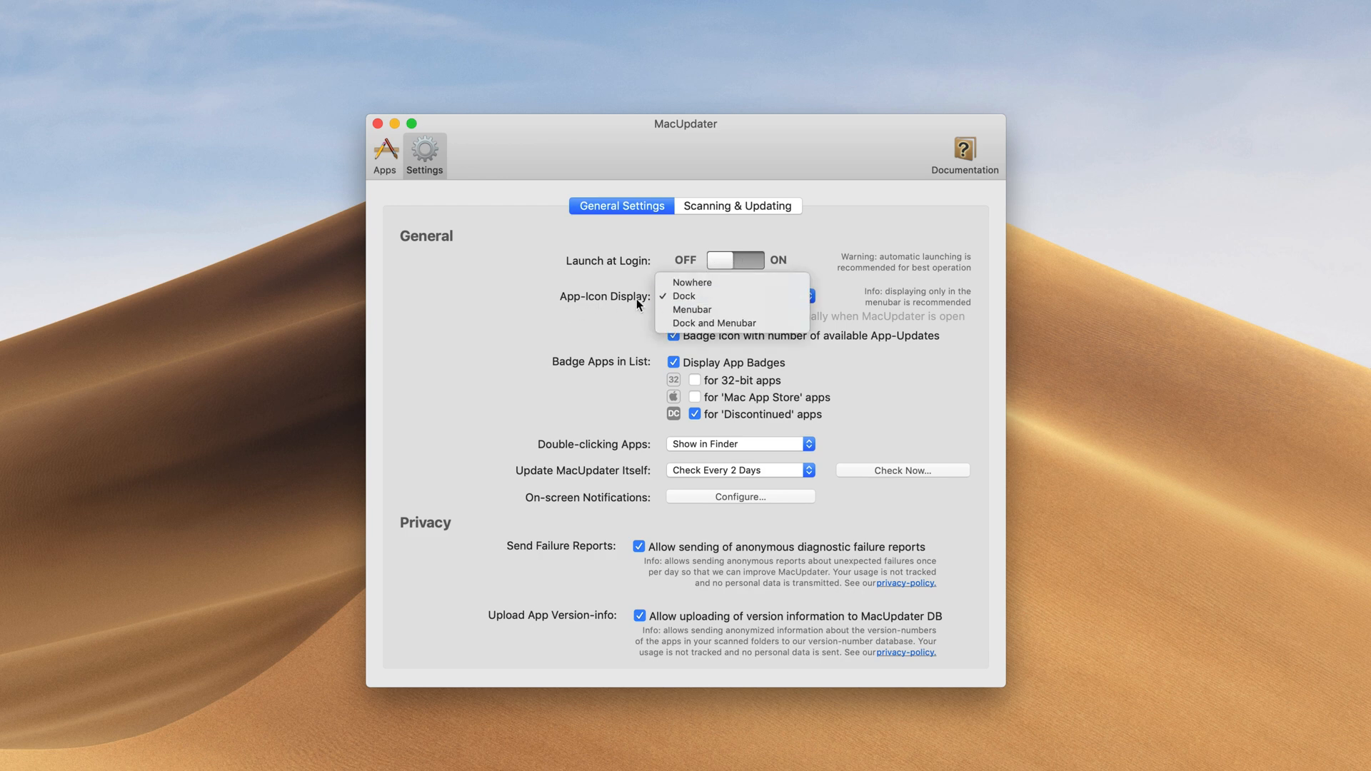
click(682, 296)
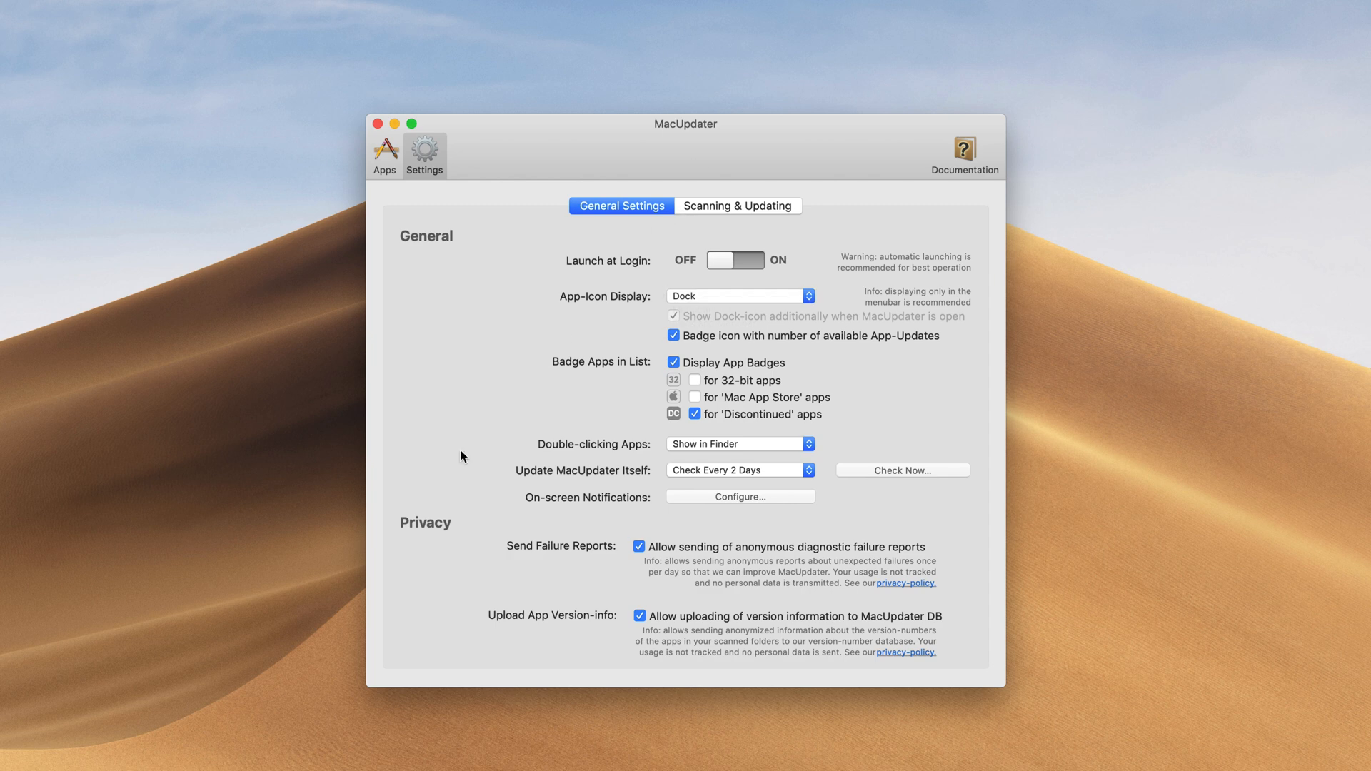
mouse_move(613, 389)
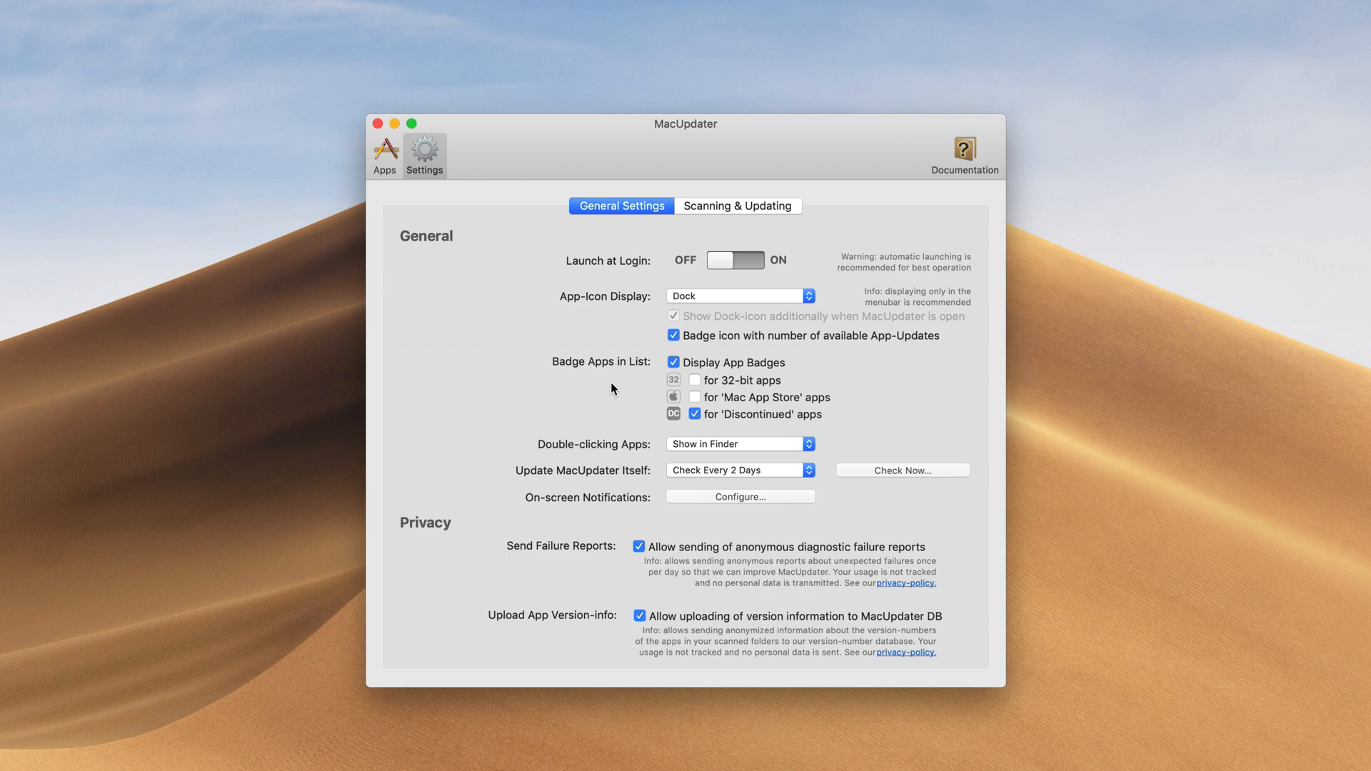
mouse_move(670, 425)
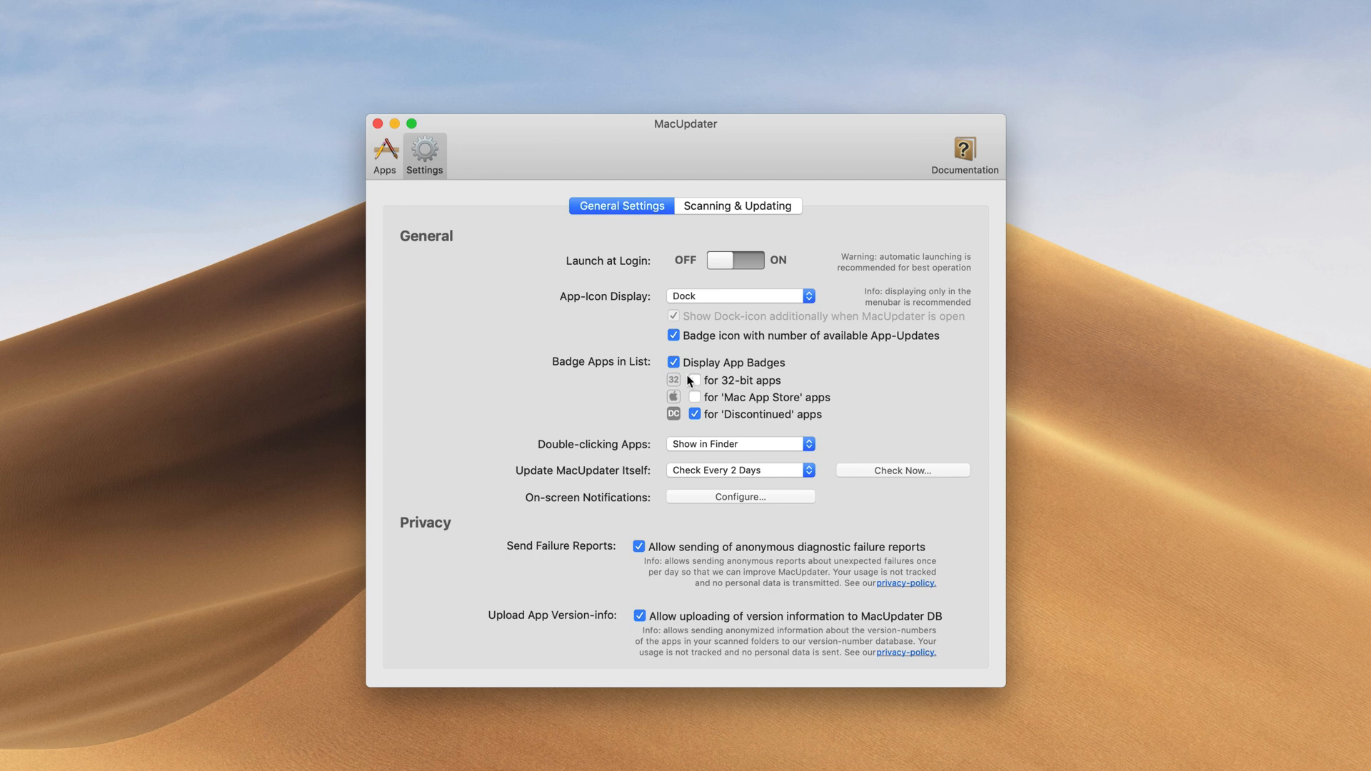
click(384, 150)
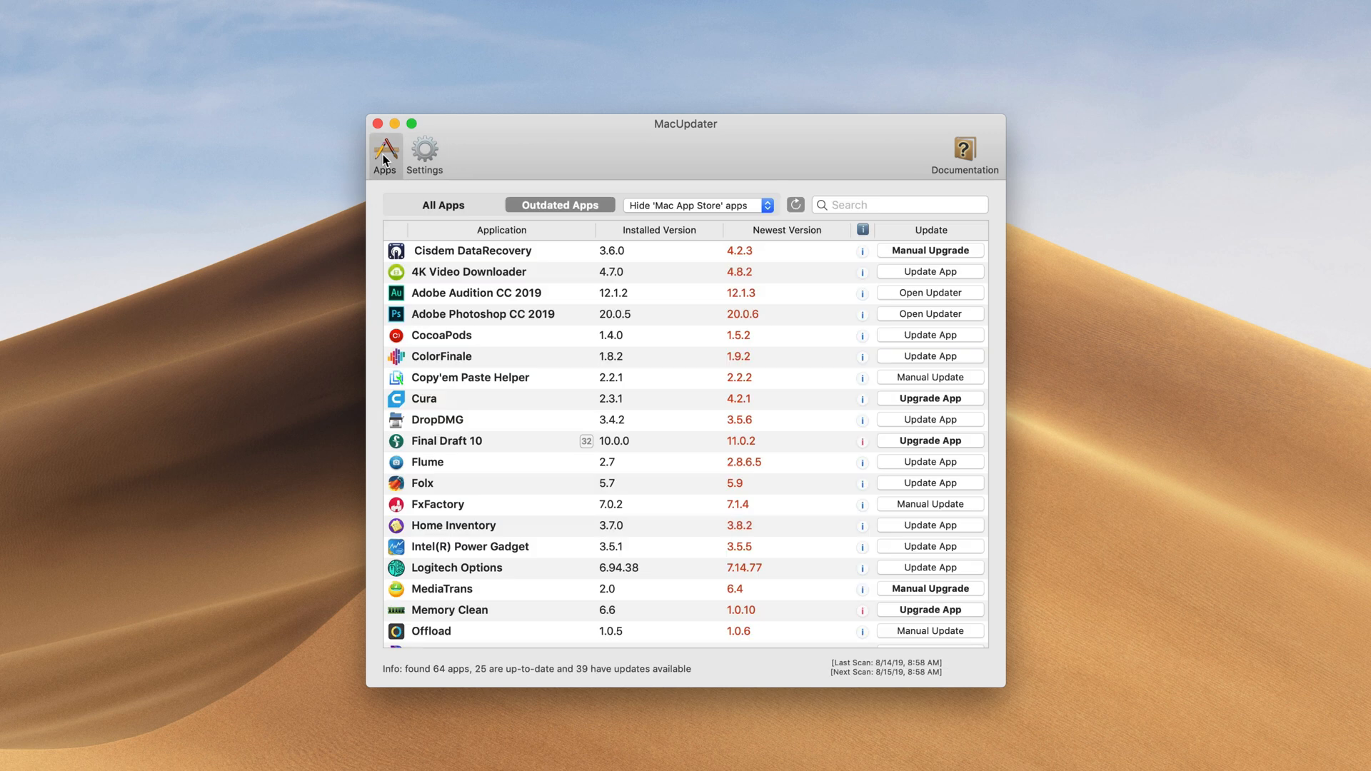
click(542, 441)
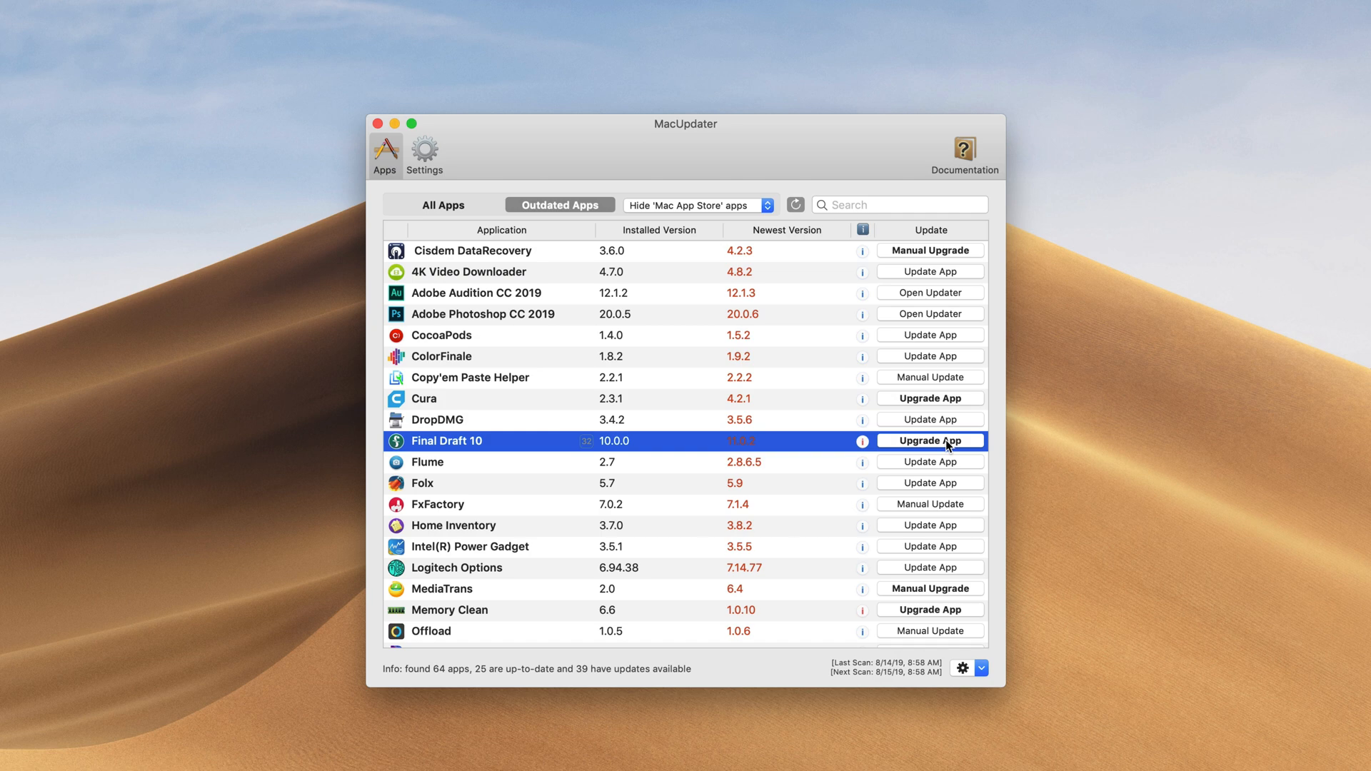
scroll(down, 3)
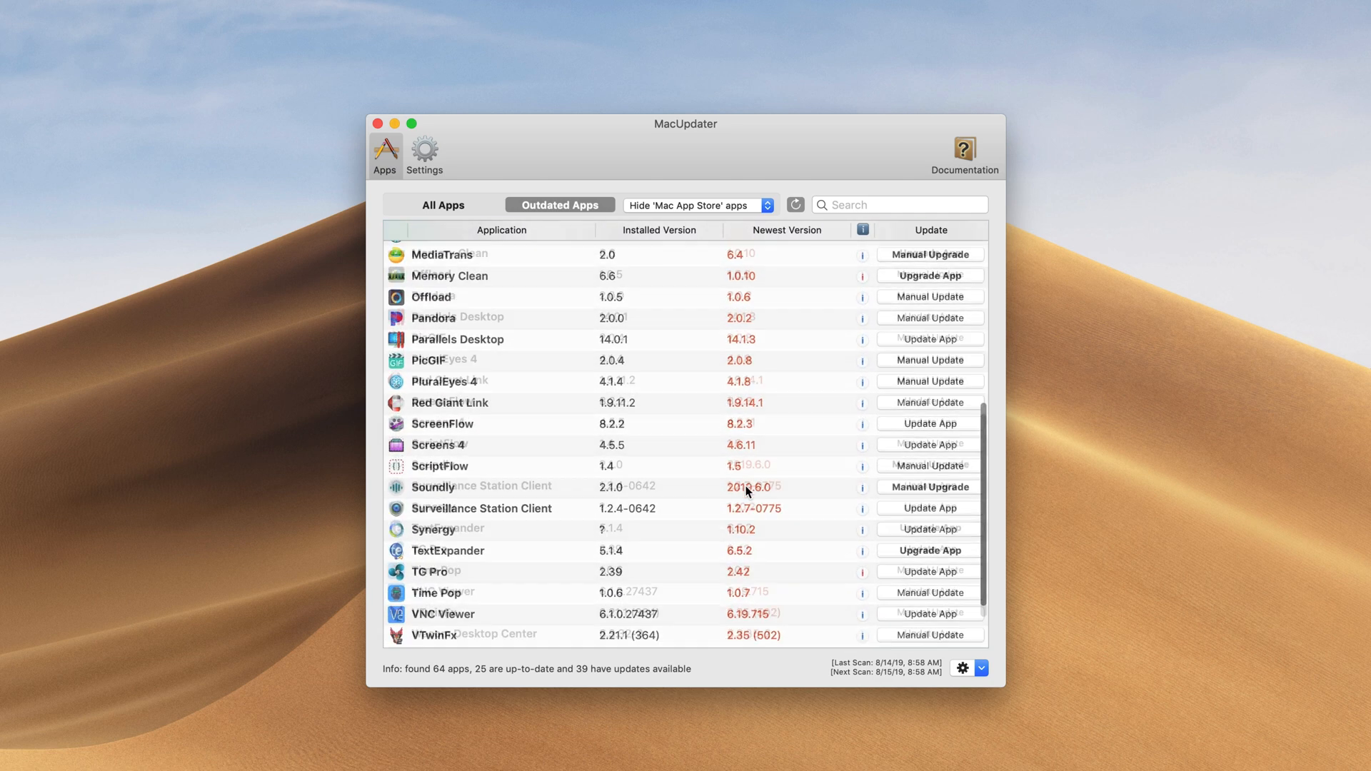
Step: Show the Scanning & Updating settings with Scan Folders and Exclude Folders & Apps
click(424, 150)
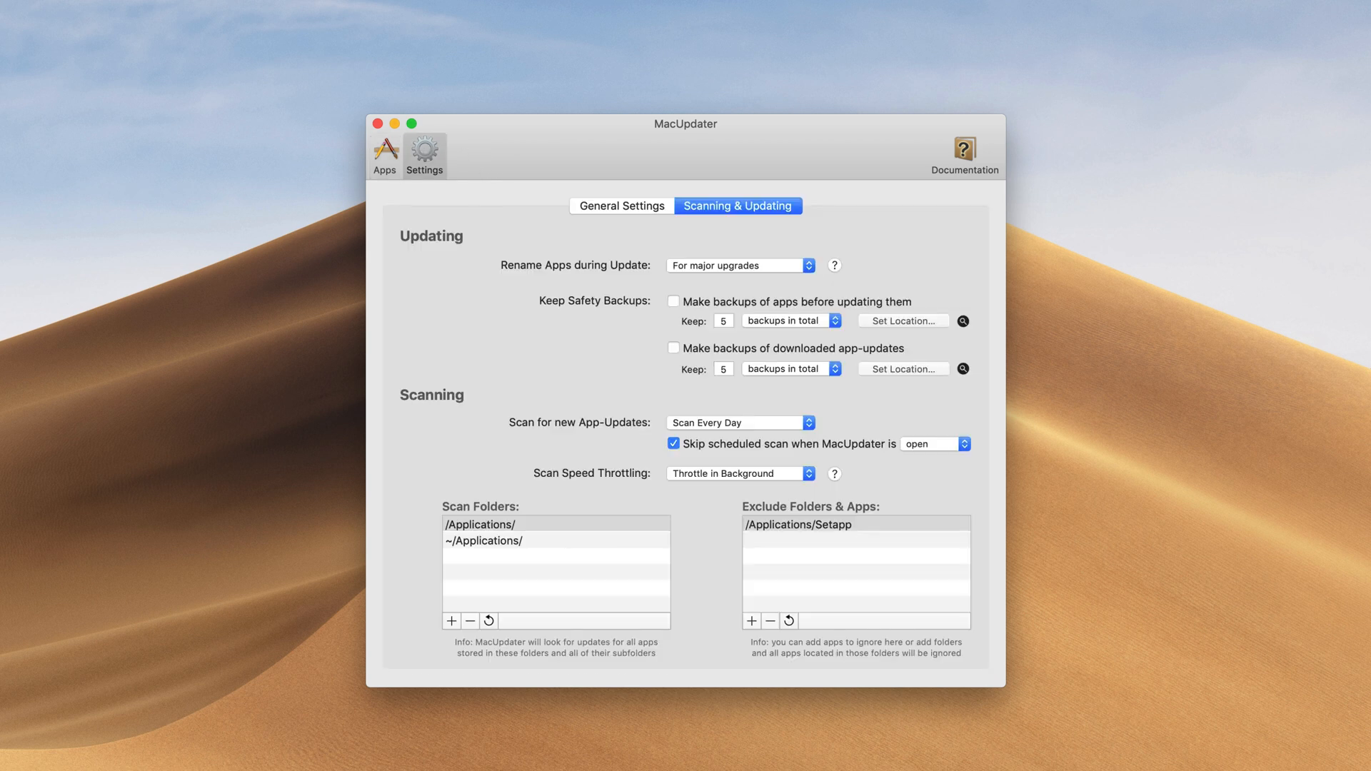
mouse_move(581, 83)
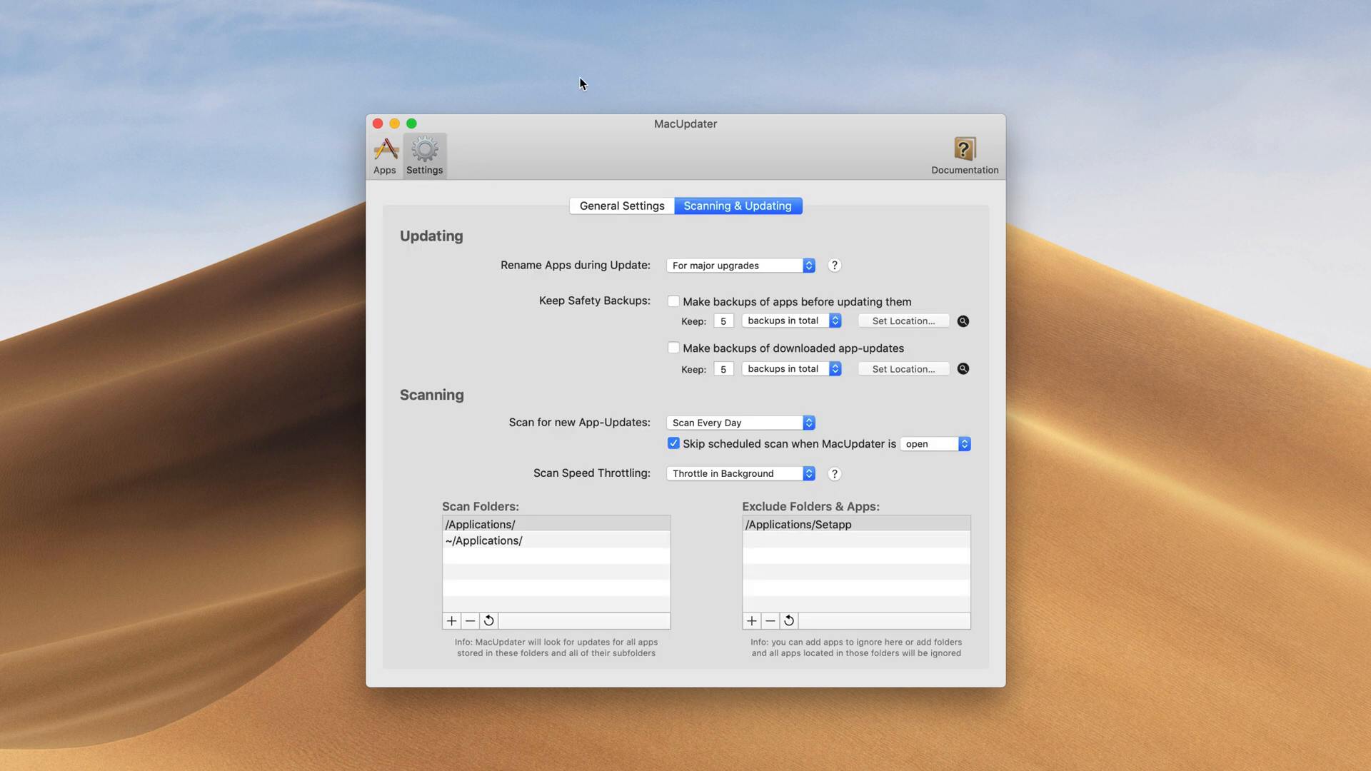
mouse_move(512, 303)
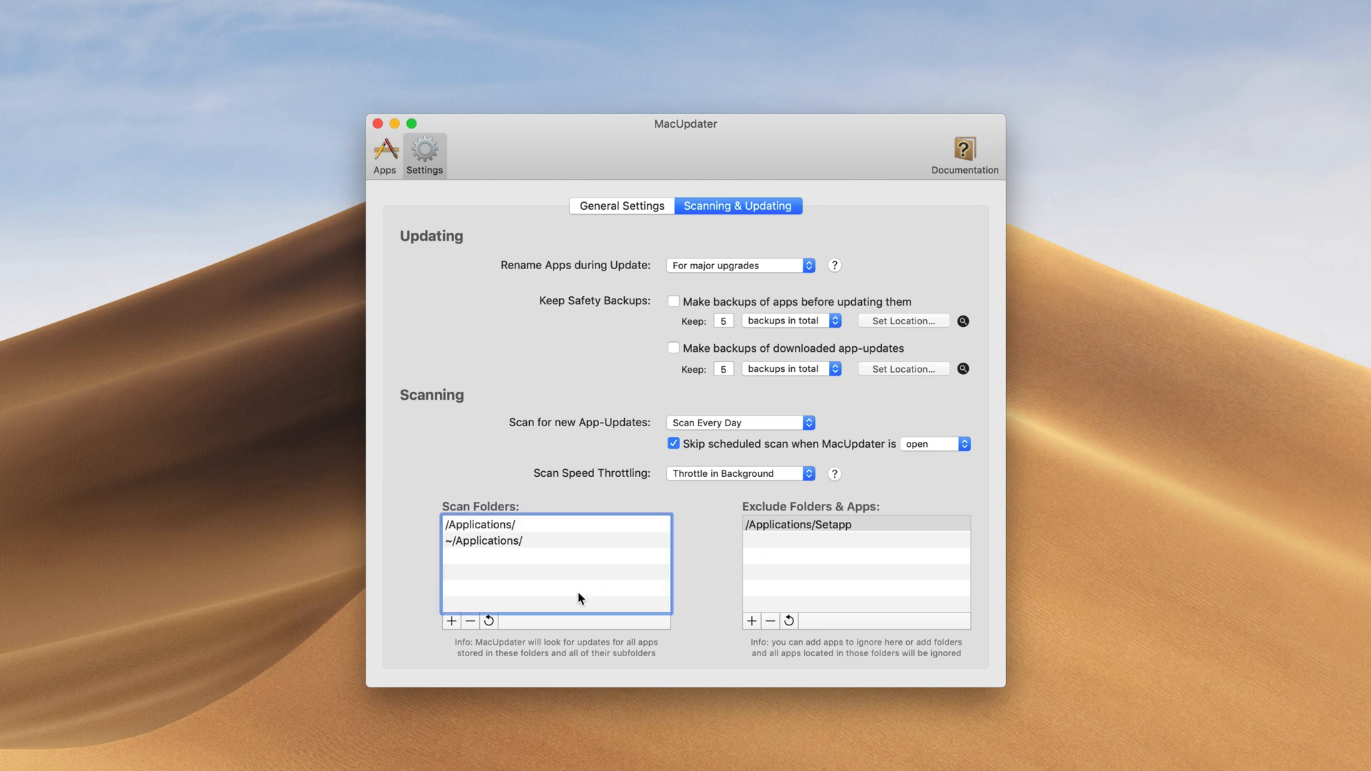
mouse_move(607, 301)
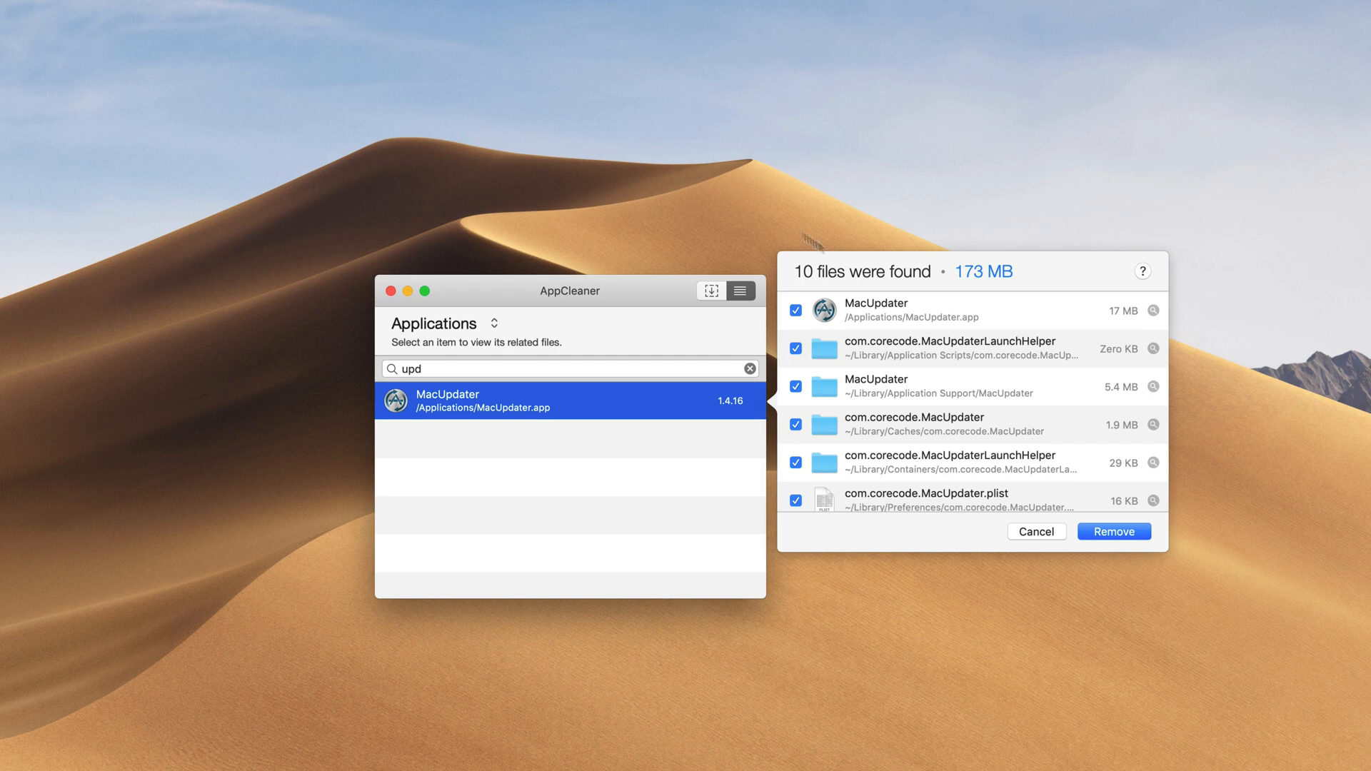
Step: Reveal the 148.3 MB com.corecode.MacUpdater.utdyrM leftover folder in Finder from AppCleaner's list
scroll(down, 3)
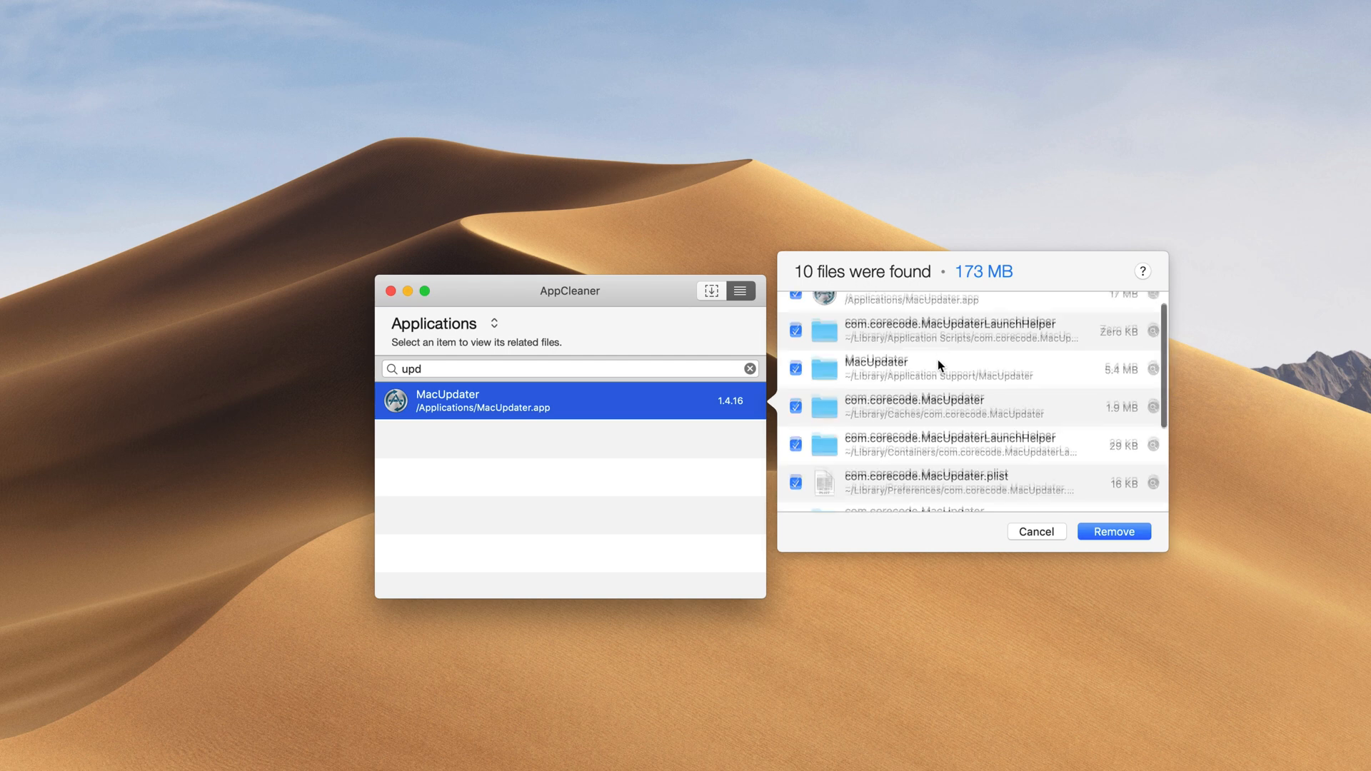
scroll(down, 3)
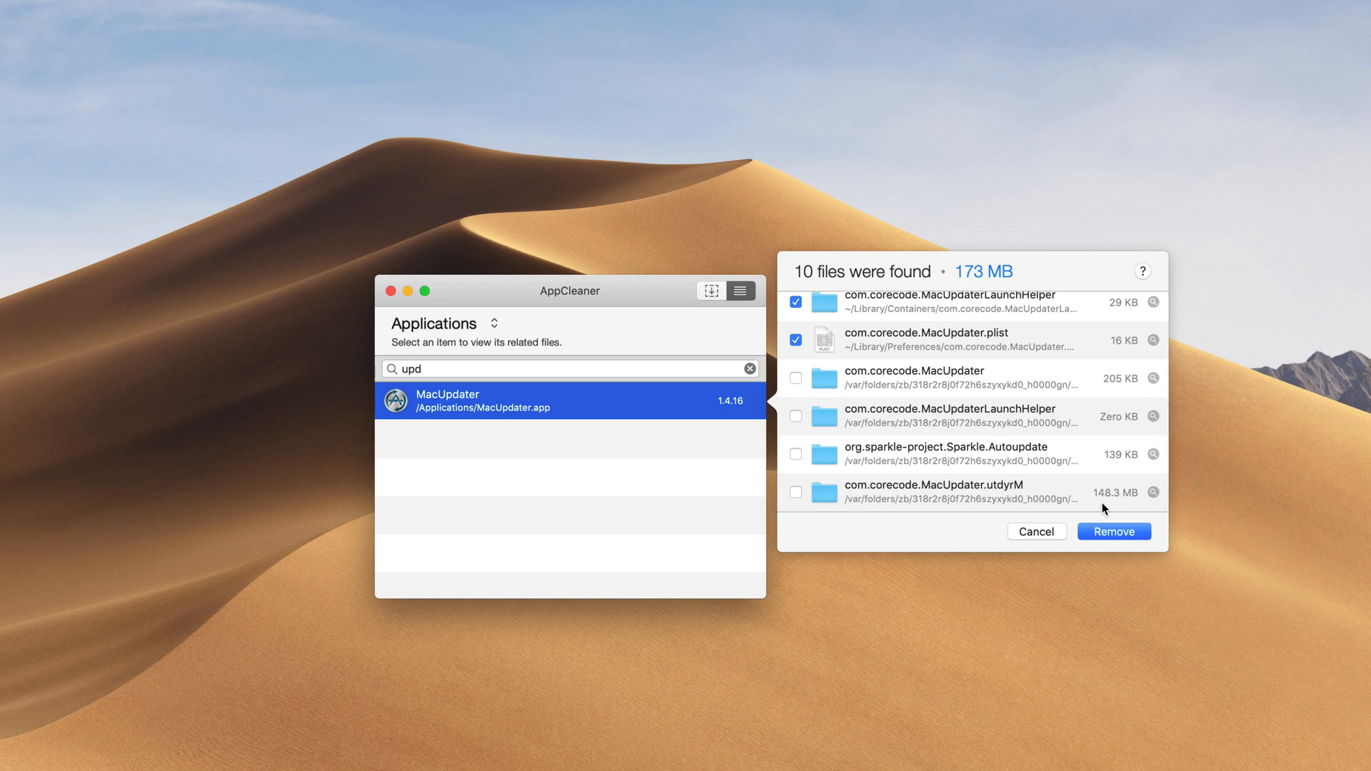
mouse_move(964, 500)
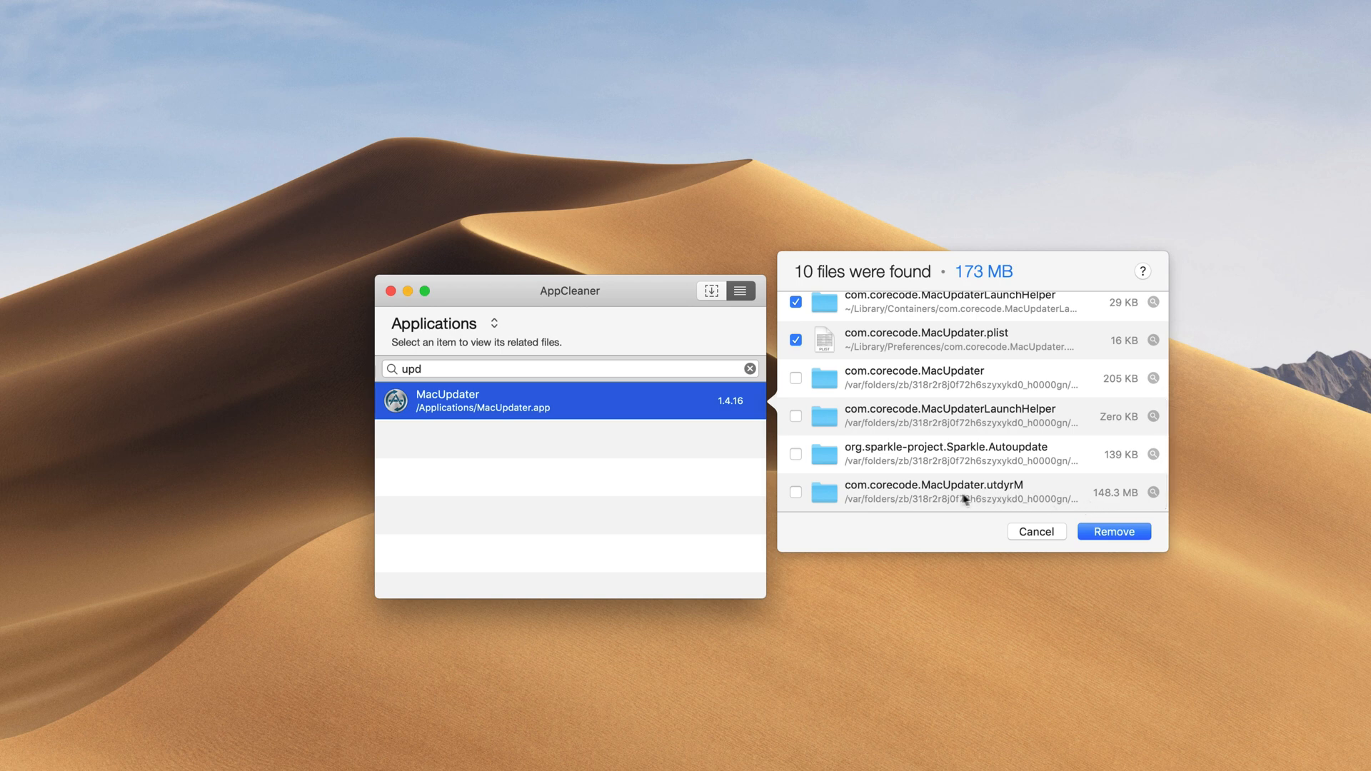
mouse_move(964, 500)
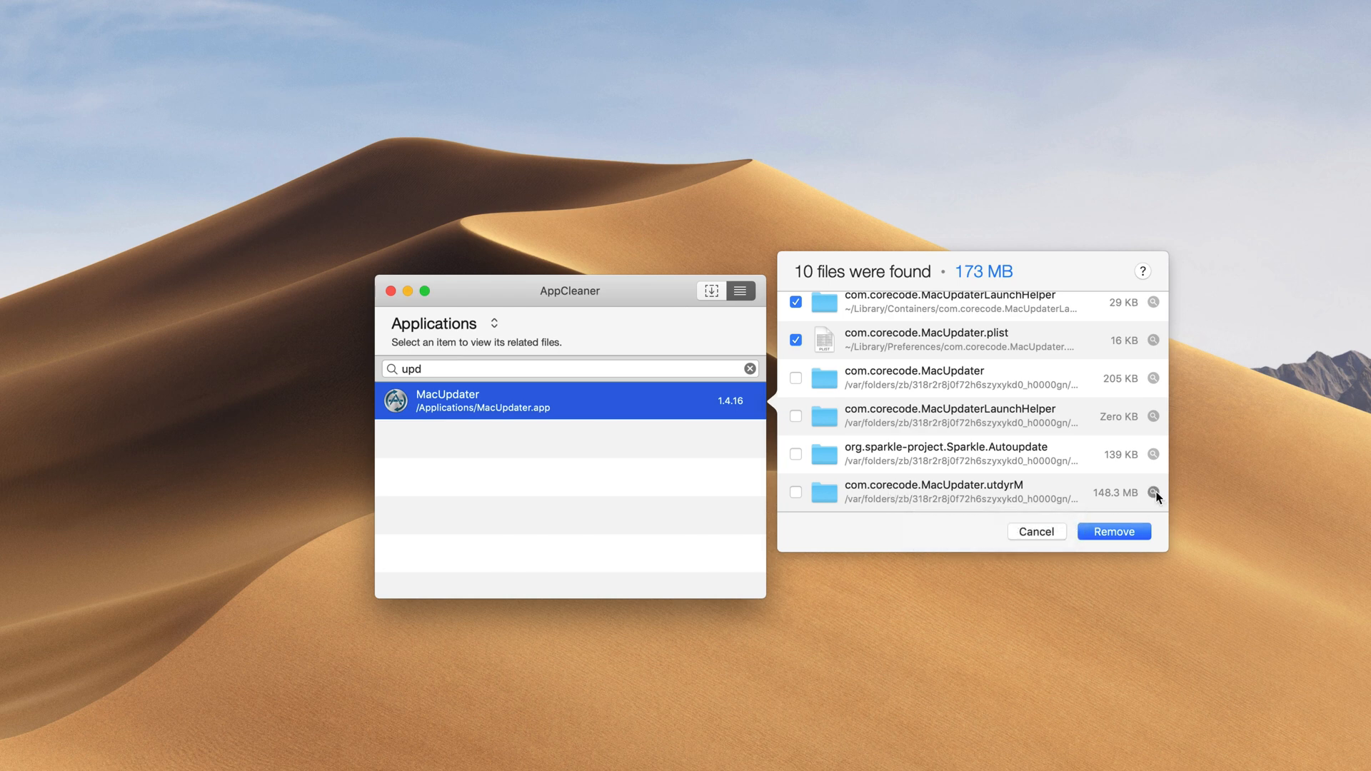
click(1154, 491)
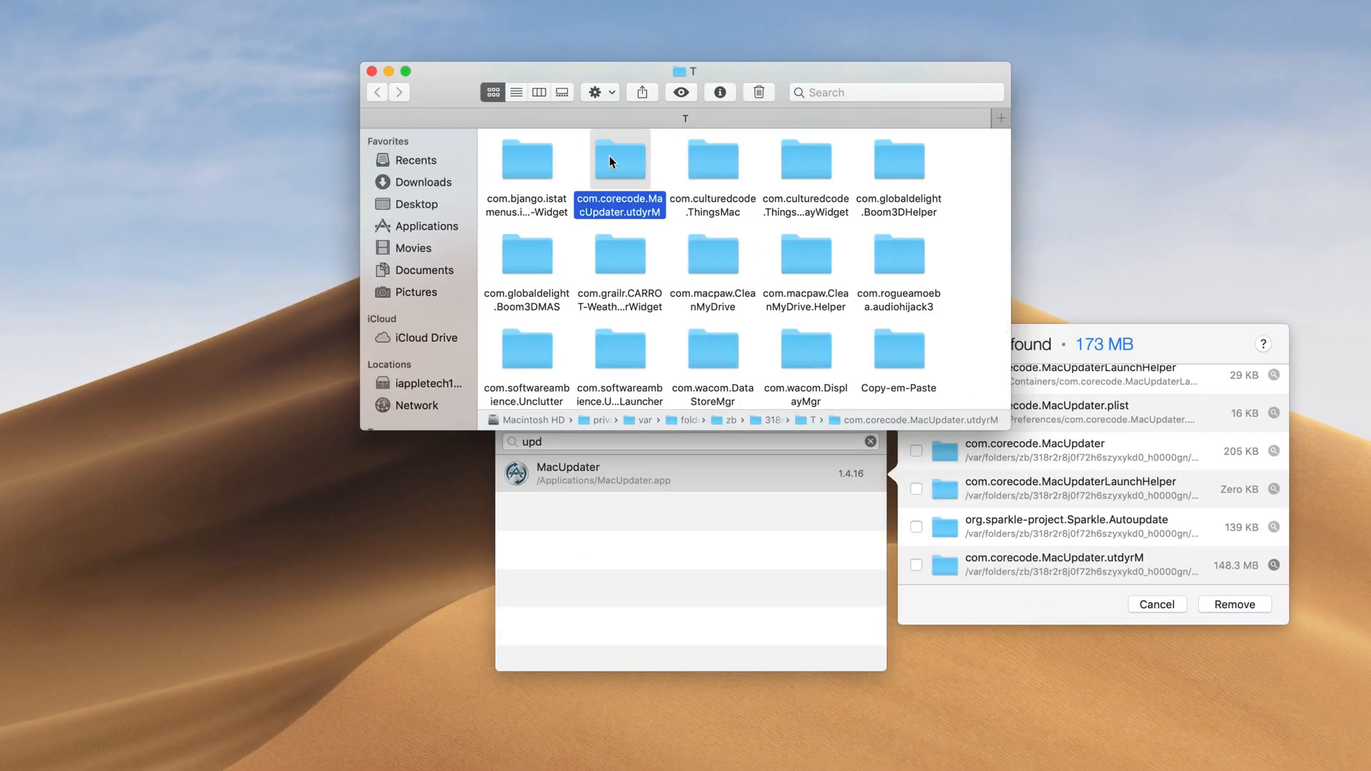
Step: View the contents of the leftover com.corecode.MacUpdater.utdyrM temporary folder in Finder
double_click(618, 160)
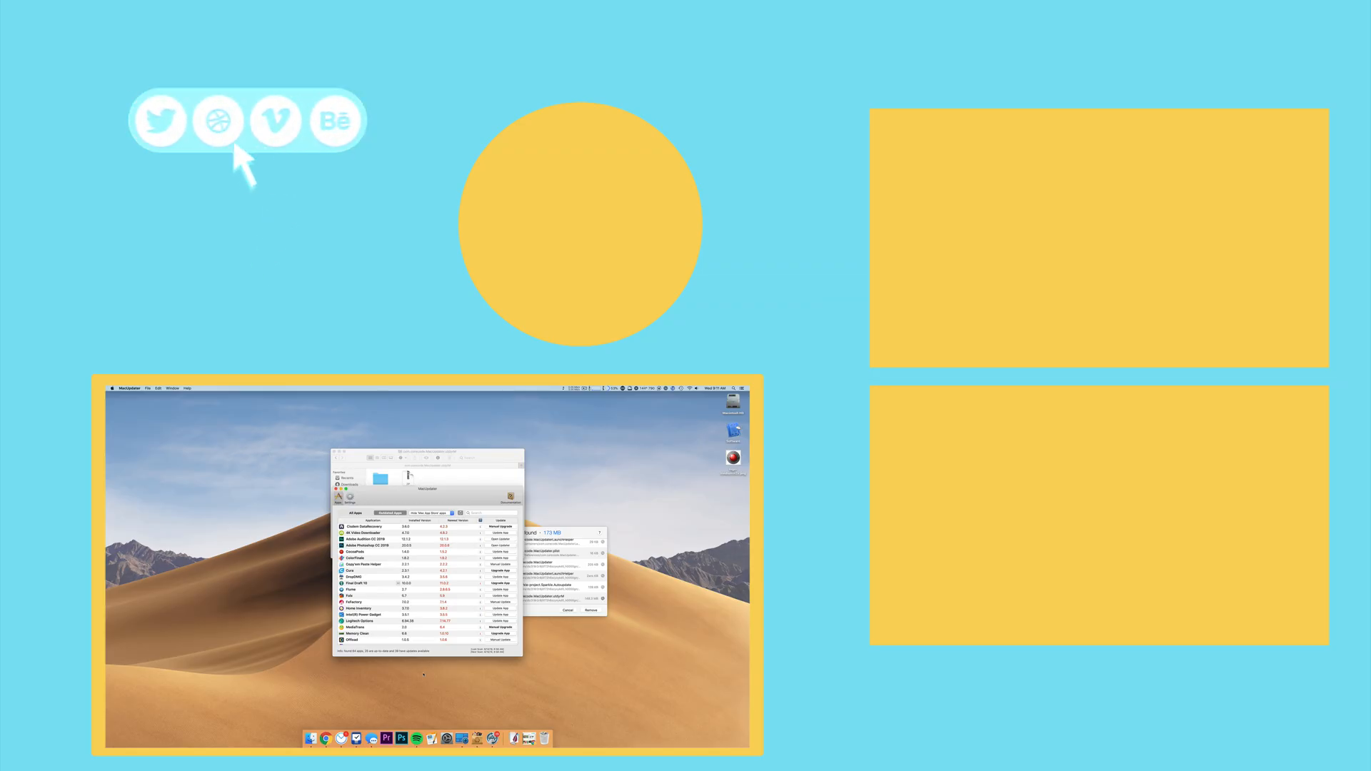
click(217, 120)
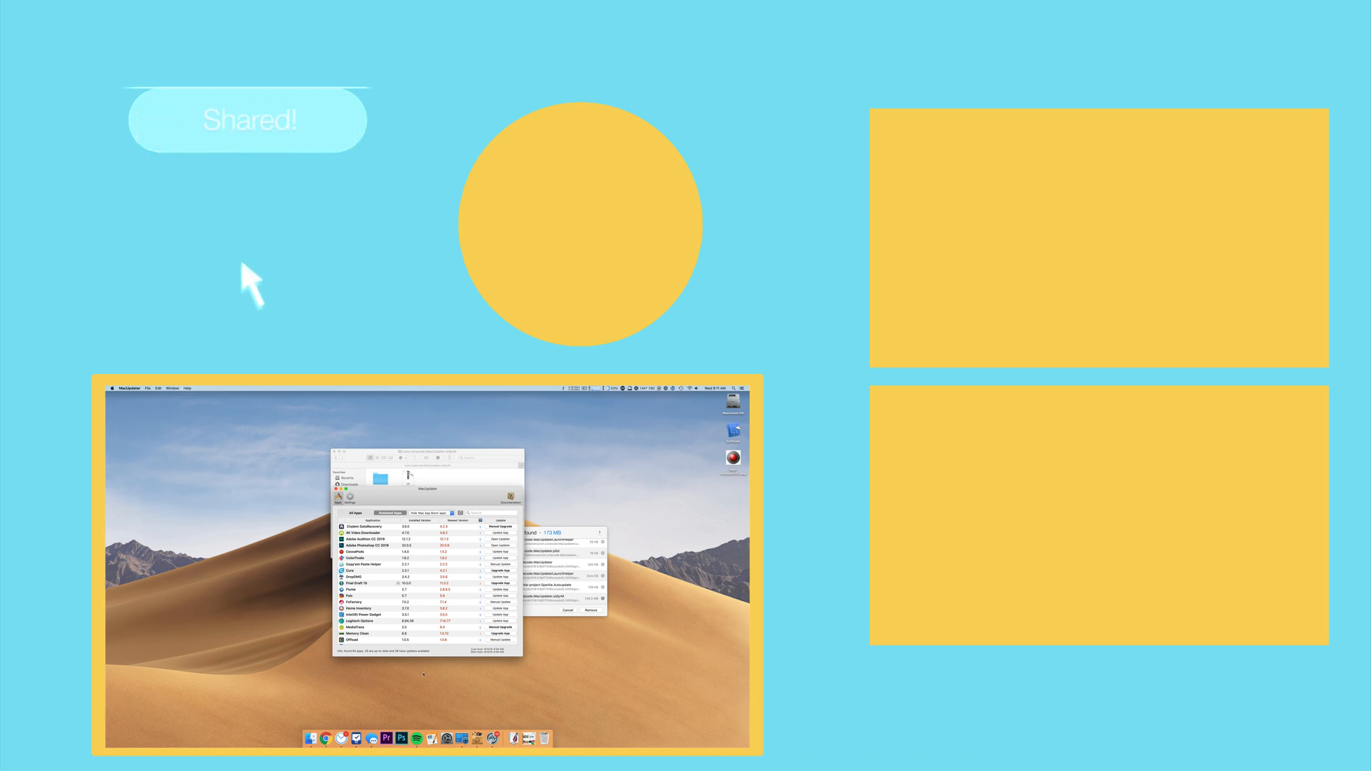